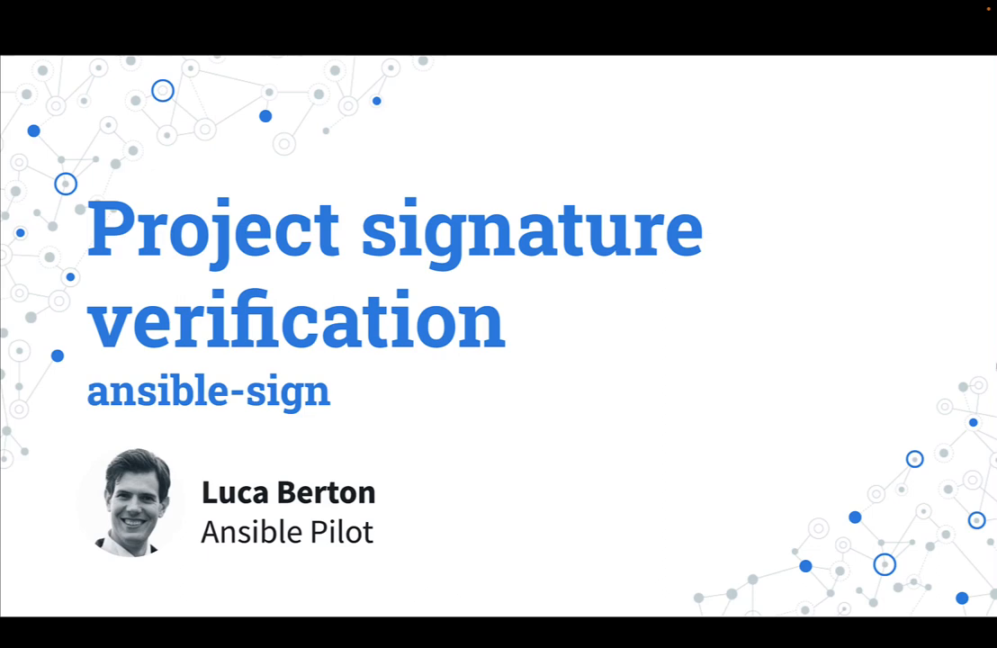
Advance the slideshow from the title slide to slide 2, "ansible-sign"
{"action": "key", "text": "Right"}
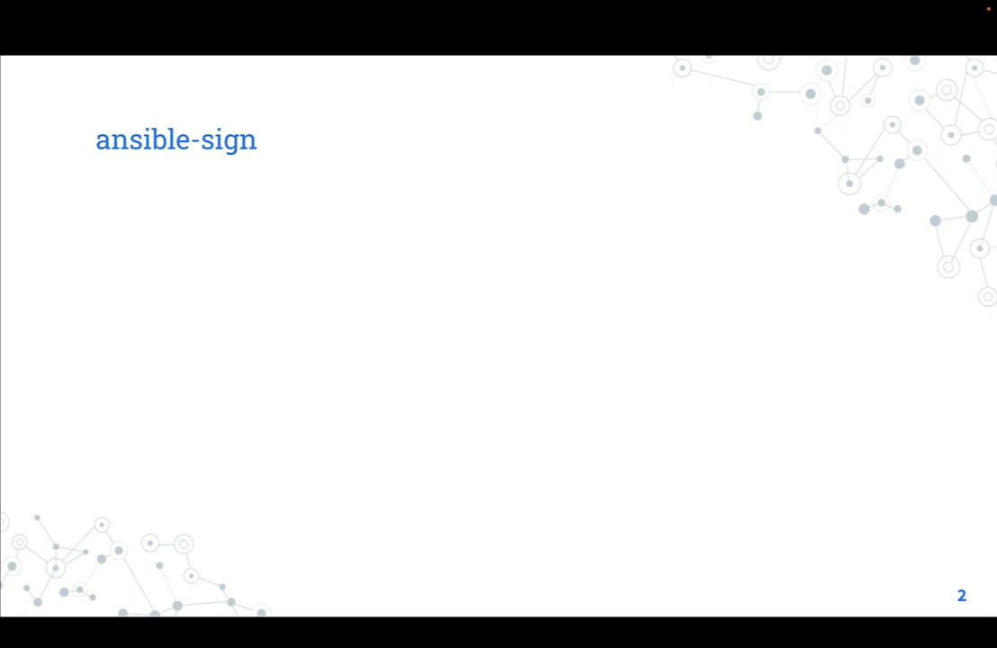
{"action": "key", "text": "Right"}
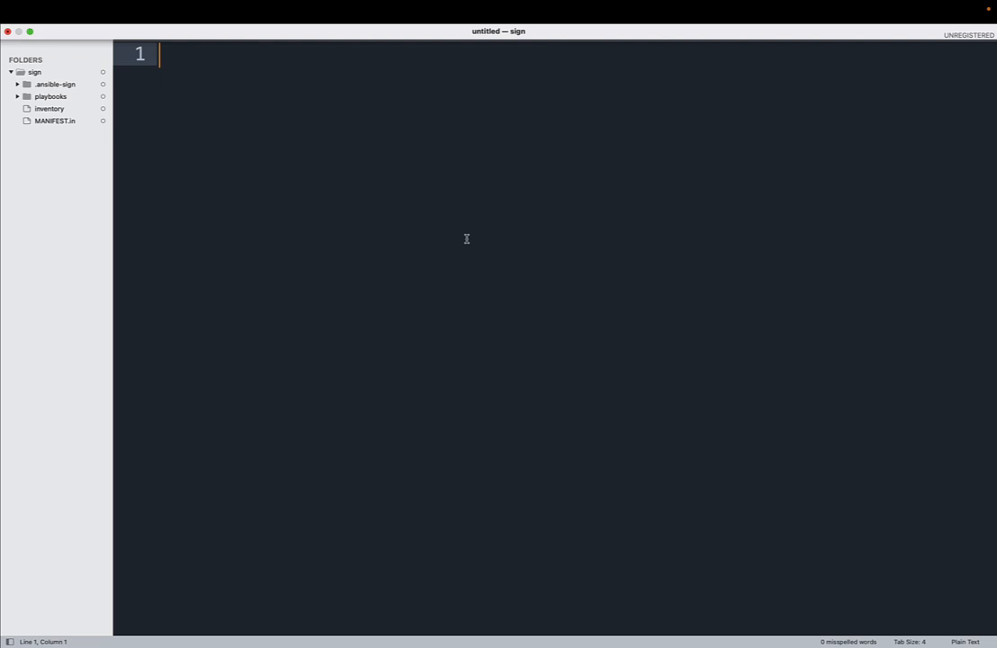
{"action": "mouse_move", "coordinate": [248, 198]}
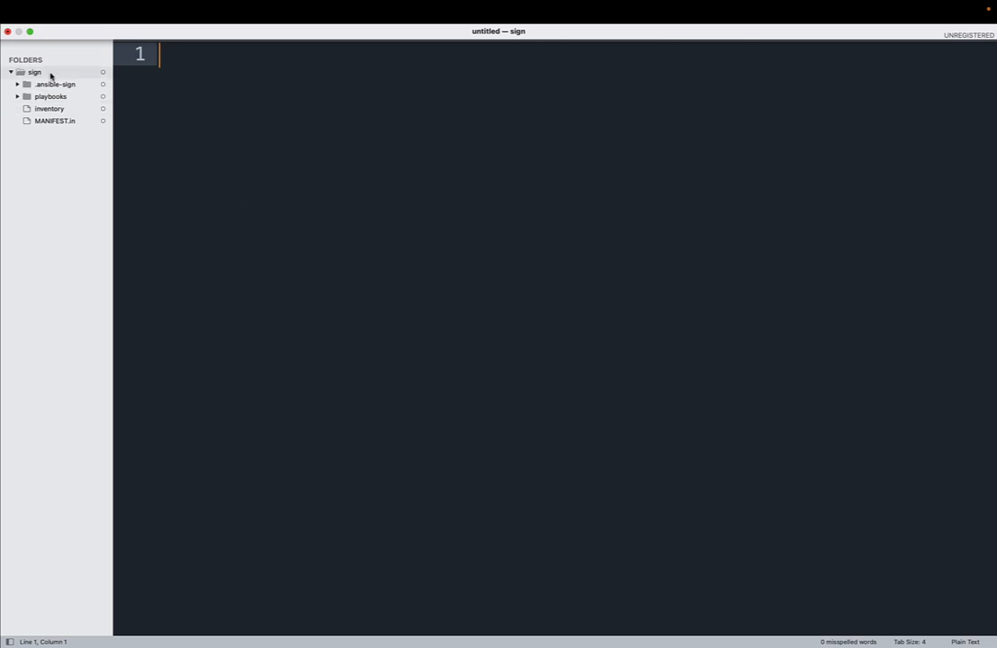
Show MANIFEST.in, which excludes .git and includes inventory and playbooks *.yml
{"action": "left_click", "coordinate": [54, 121]}
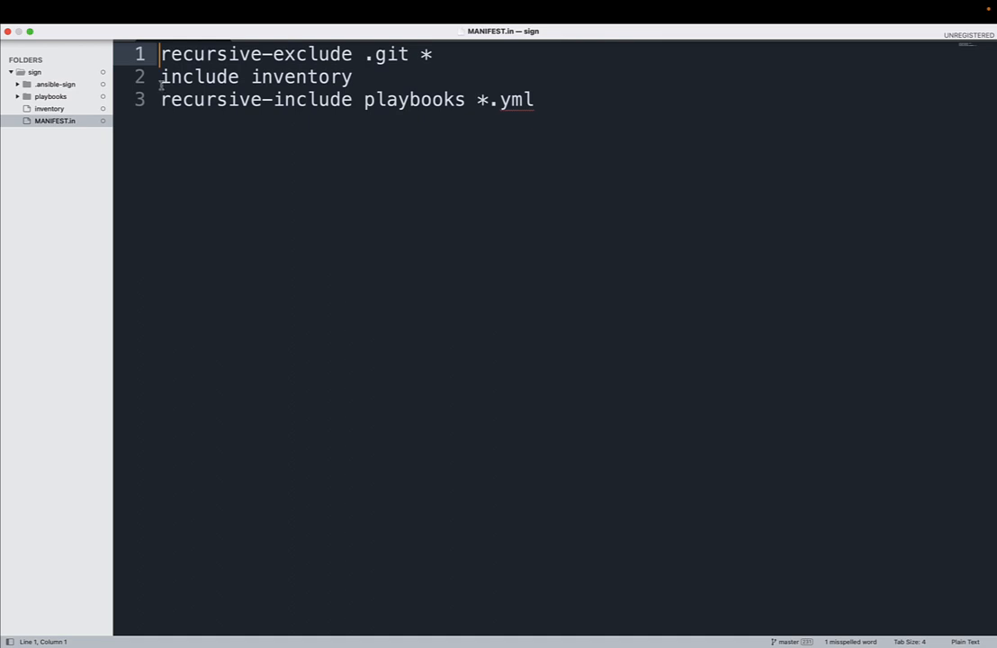
View the localhost inventory, then show playbooks/ping.yml, the ping module demo playbook
{"action": "left_click", "coordinate": [49, 108]}
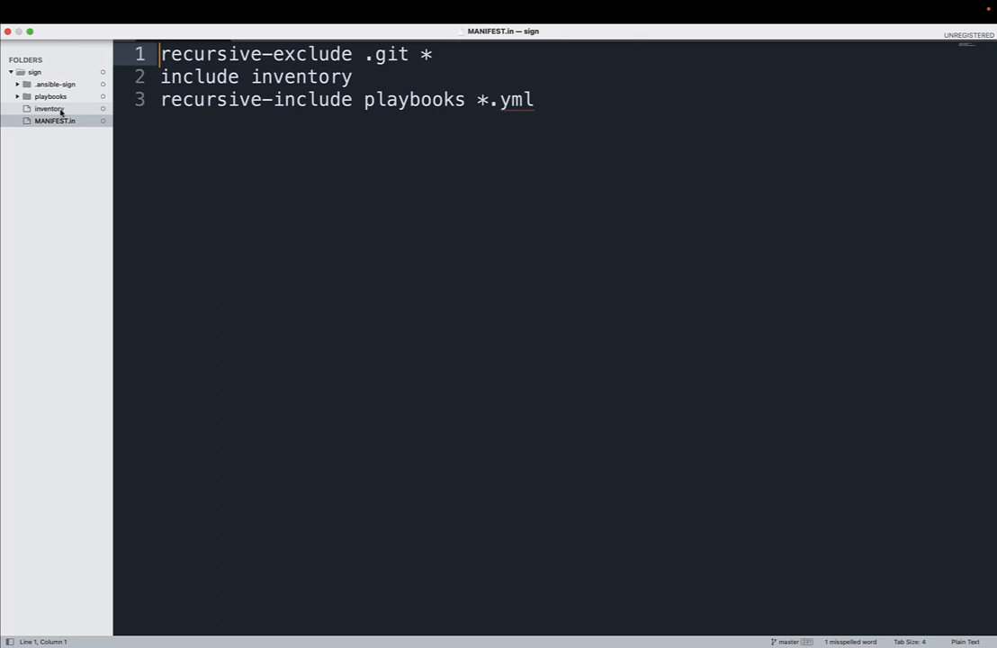
{"action": "left_click", "coordinate": [49, 110]}
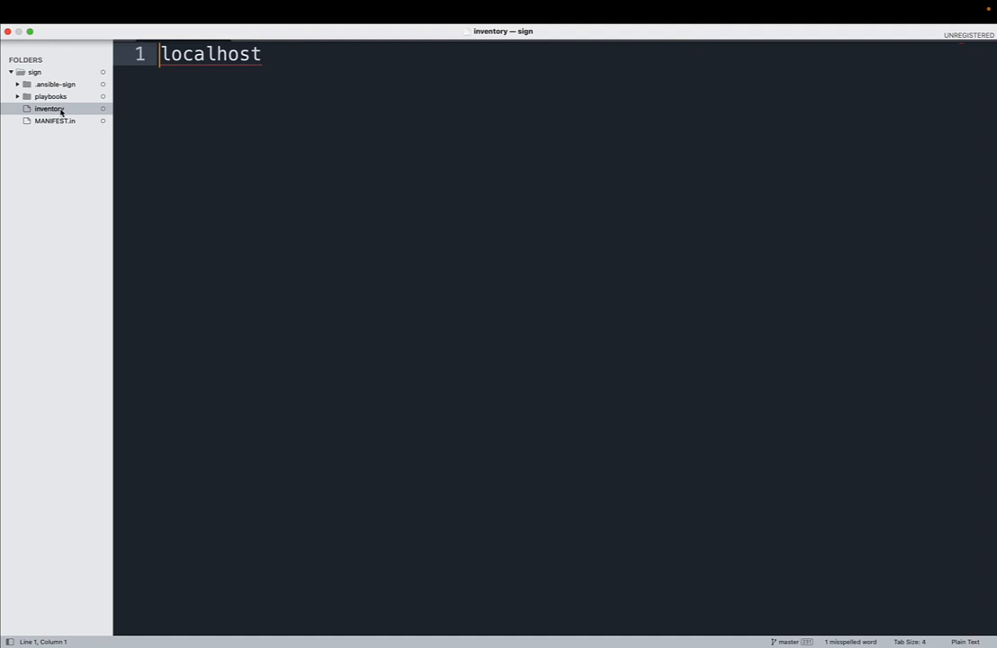
{"action": "left_click", "coordinate": [51, 98]}
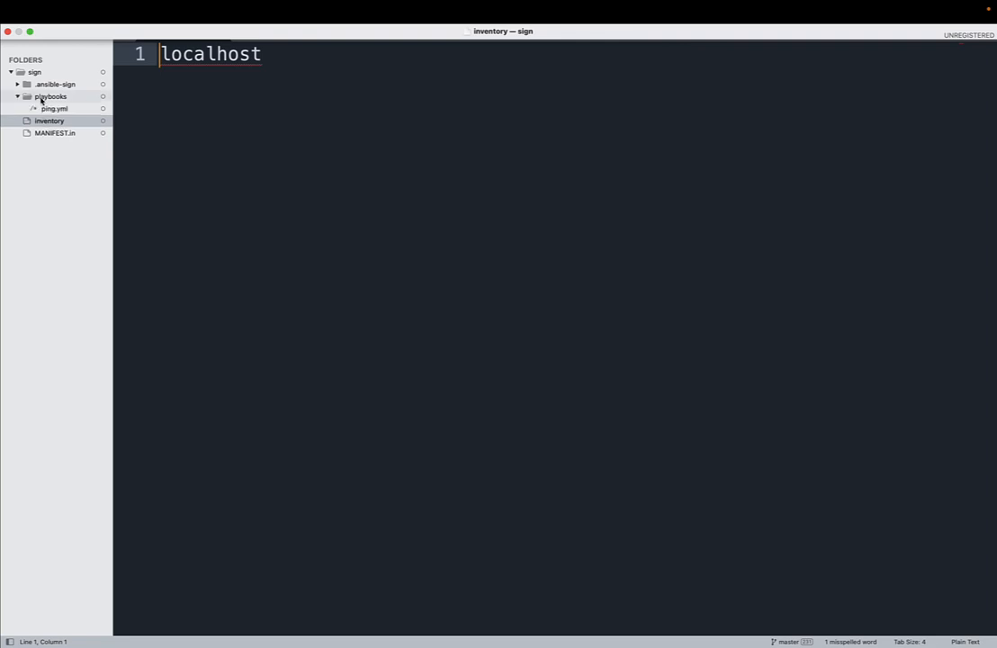
{"action": "left_click", "coordinate": [54, 108]}
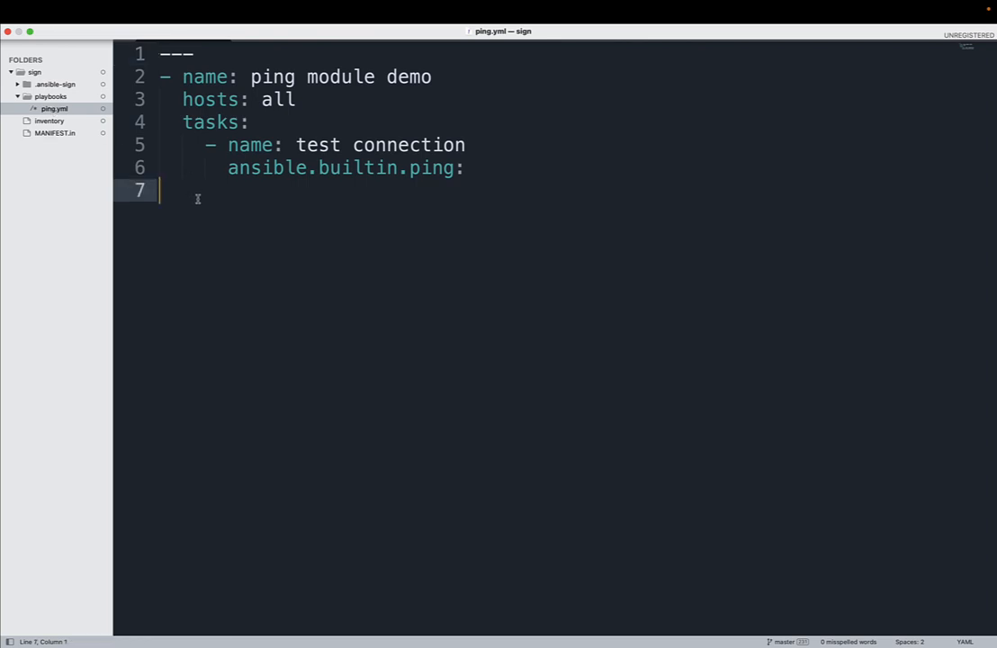
{"action": "mouse_move", "coordinate": [209, 196]}
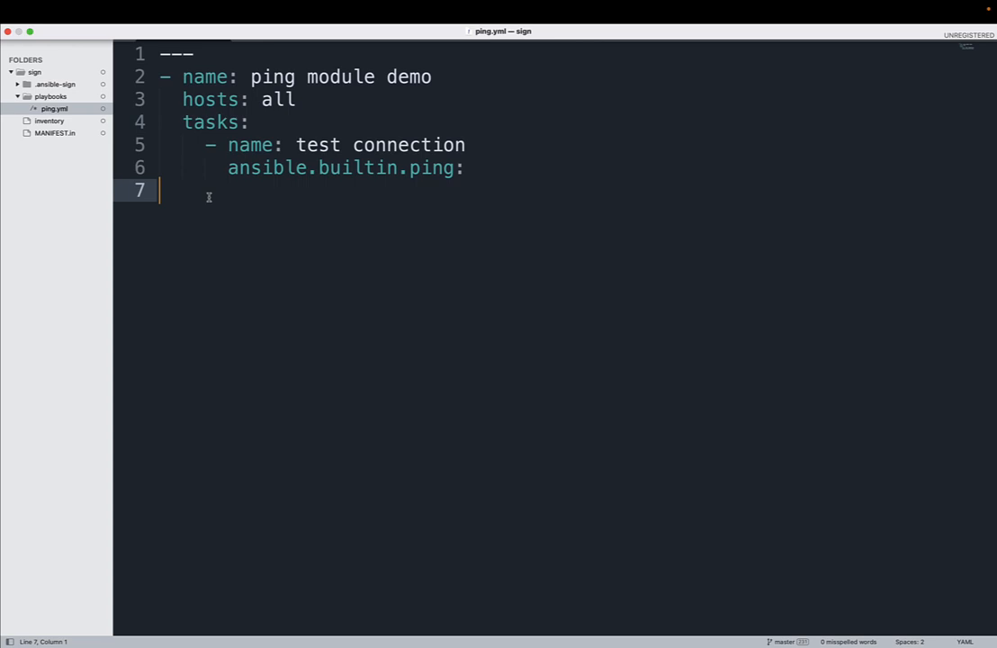
{"action": "mouse_move", "coordinate": [176, 169]}
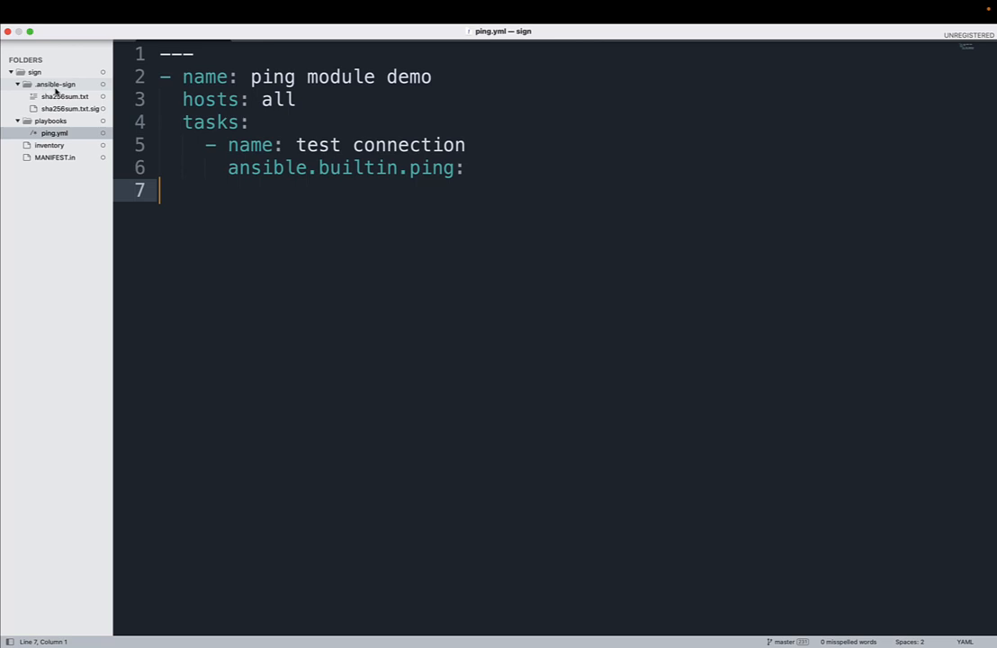
Show .ansible-sign/sha256sum.txt with checksums for MANIFEST.in, inventory and playbooks/ping.yml
{"action": "left_click", "coordinate": [64, 97]}
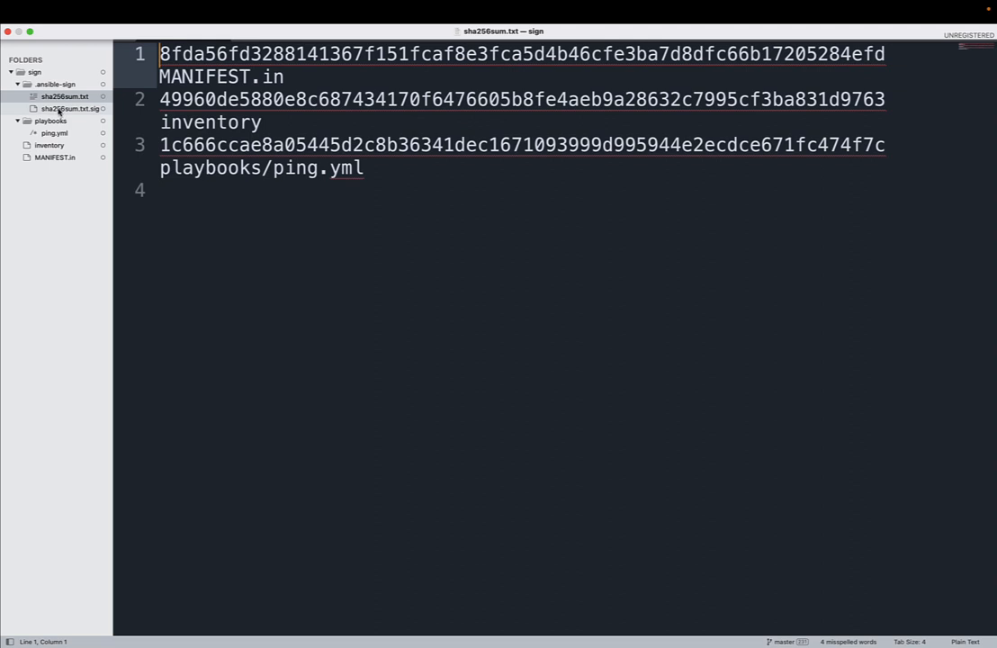
{"action": "left_click", "coordinate": [68, 108]}
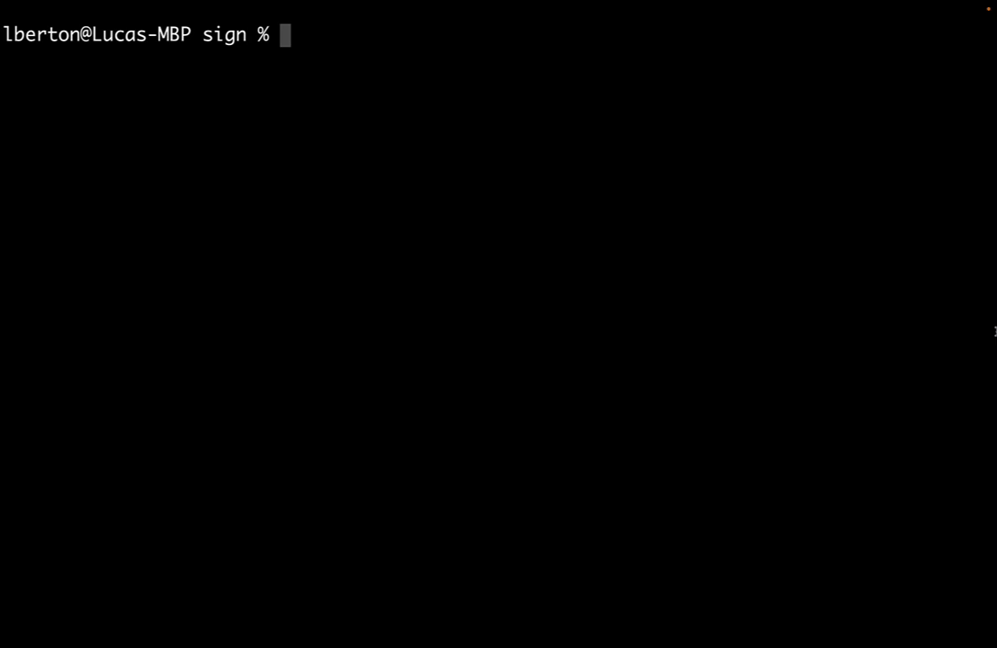
List the project tree and the .ansible-sign folder holding sha256sum.txt and sha256sum.txt.sig
{"action": "type", "text": "tree"}
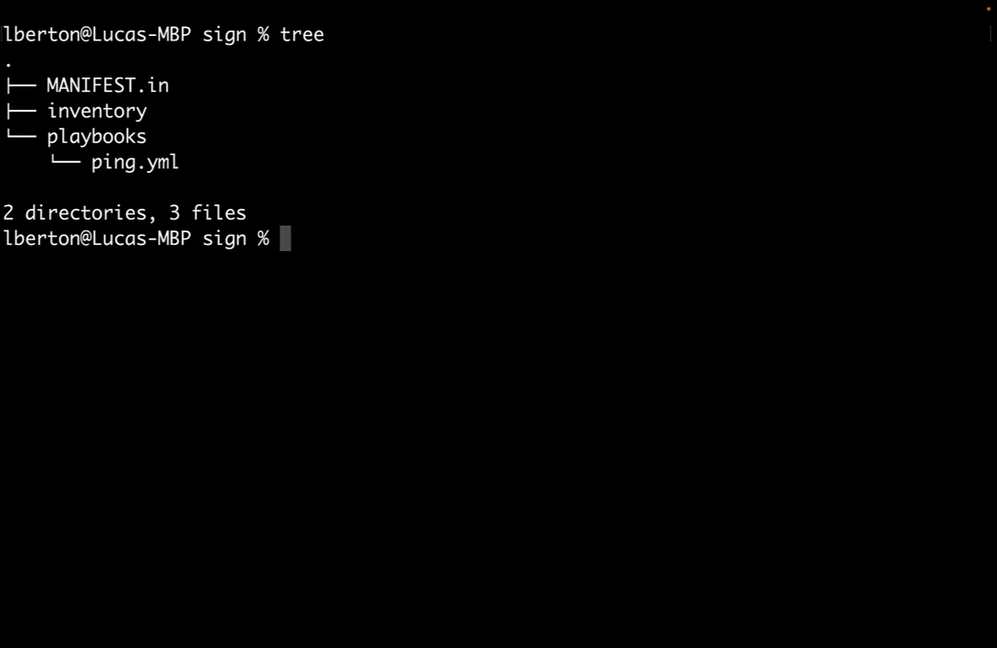
{"action": "type", "text": "tree .ansible-sign"}
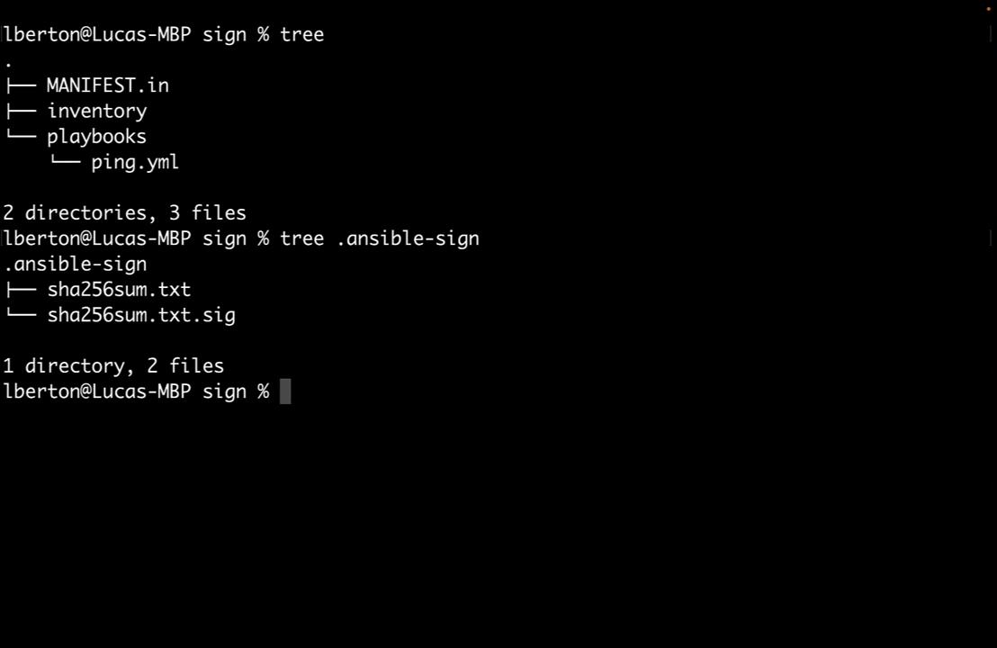
{"action": "type", "text": "a"}
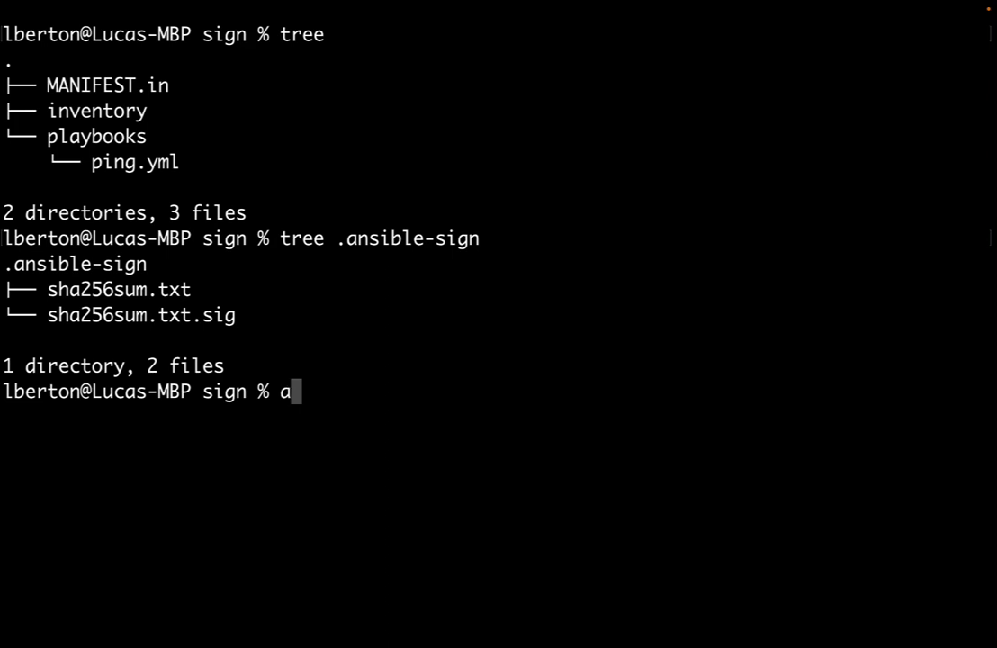
Run ansible-sign and get "command not found" from the shell
{"action": "type", "text": "nsible-sign"}
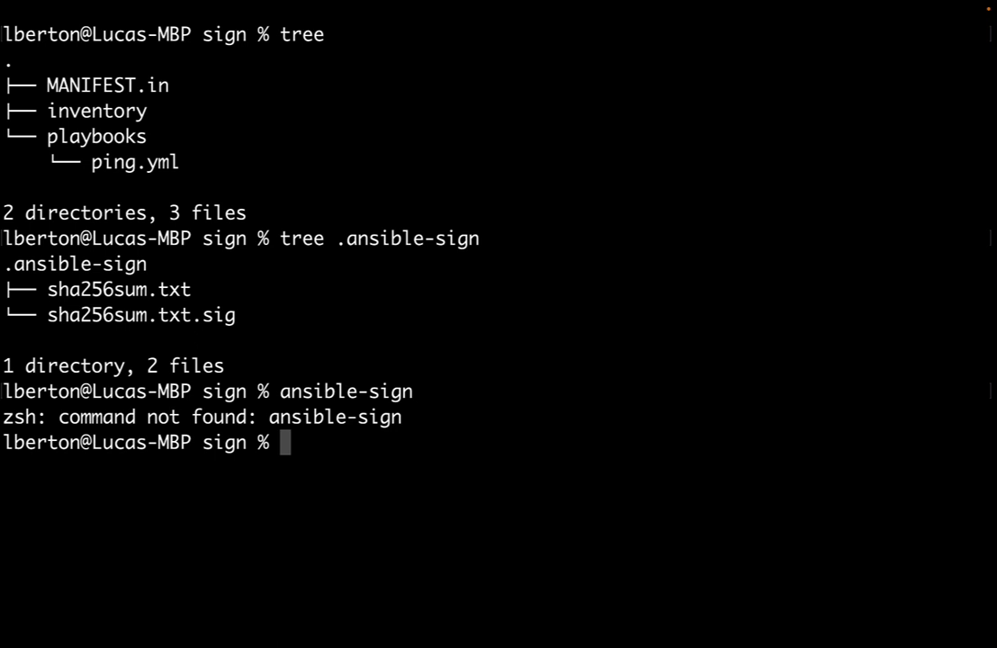
{"action": "type", "text": "pi"}
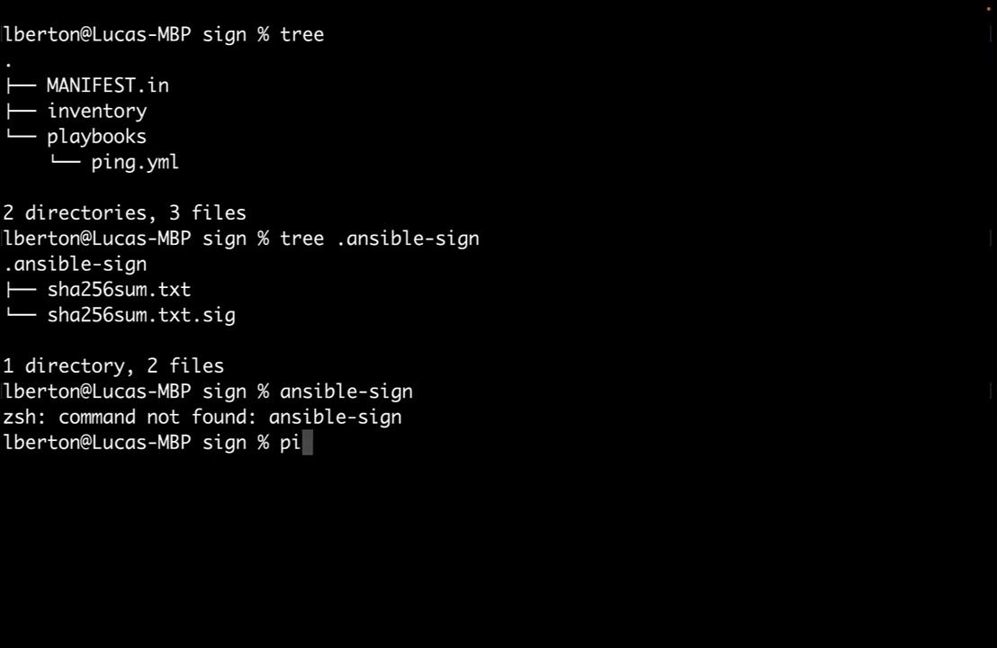
Install ansible-sign 0.1.1 via pip3 and confirm the command now prints its usage
{"action": "type", "text": "p3 install a"}
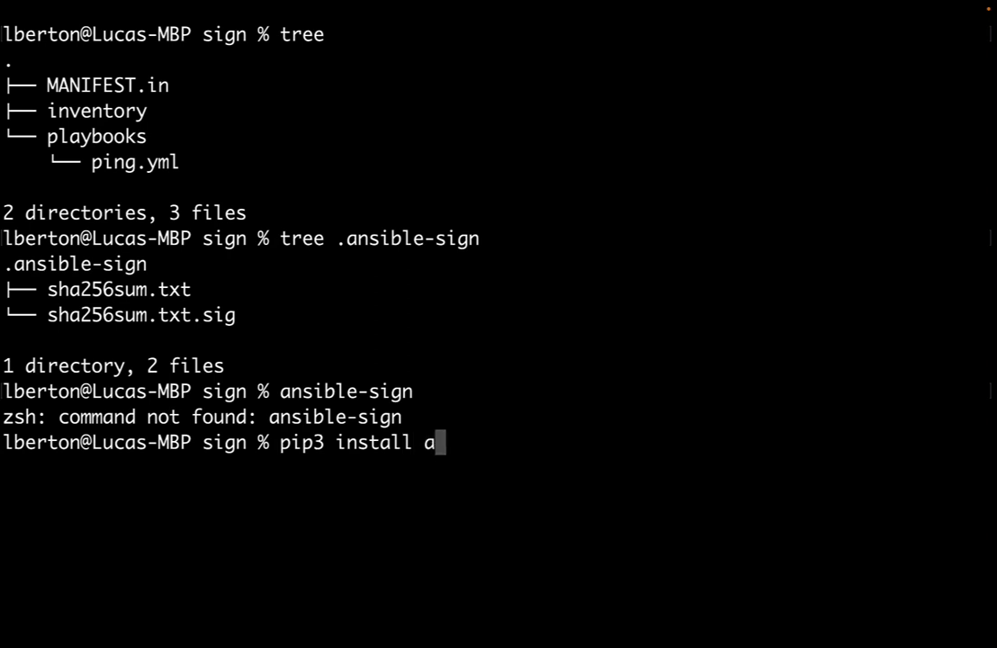
{"action": "type", "text": "nsi"}
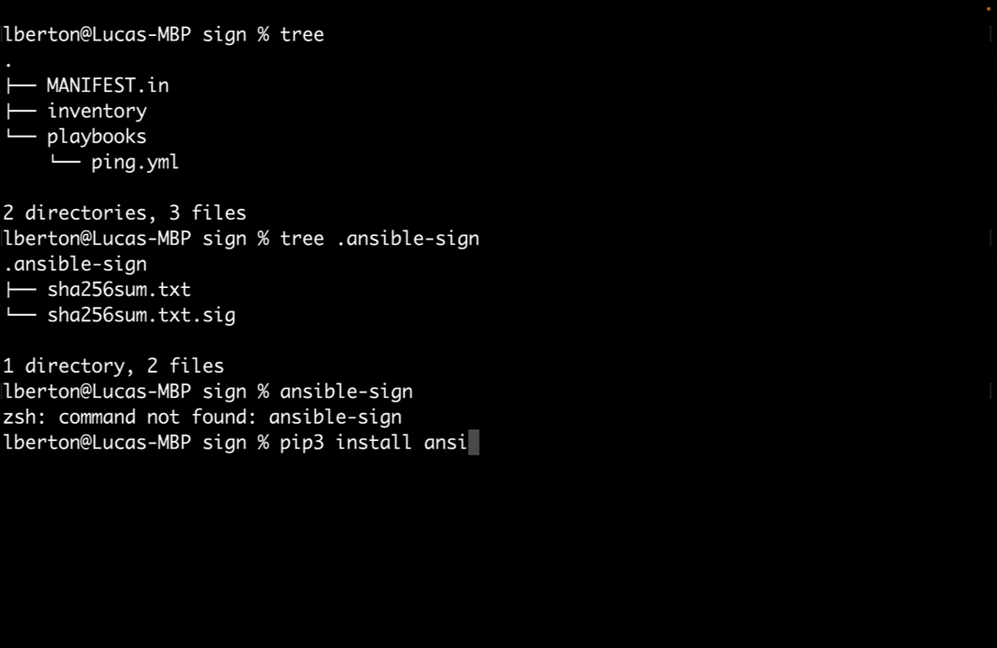
{"action": "type", "text": "ble-sin"}
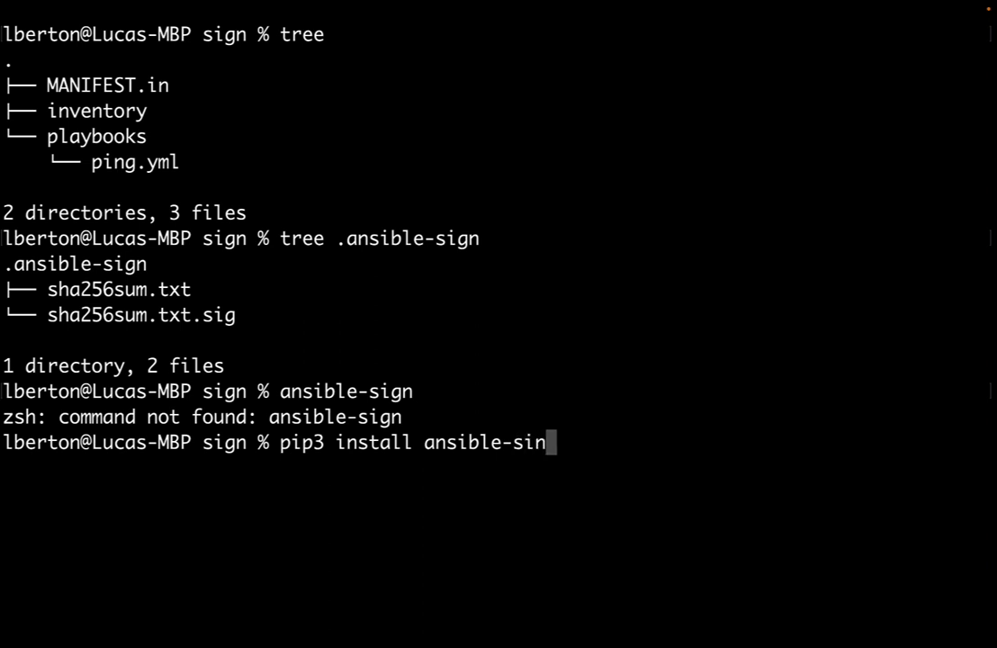
{"action": "type", "text": "n"}
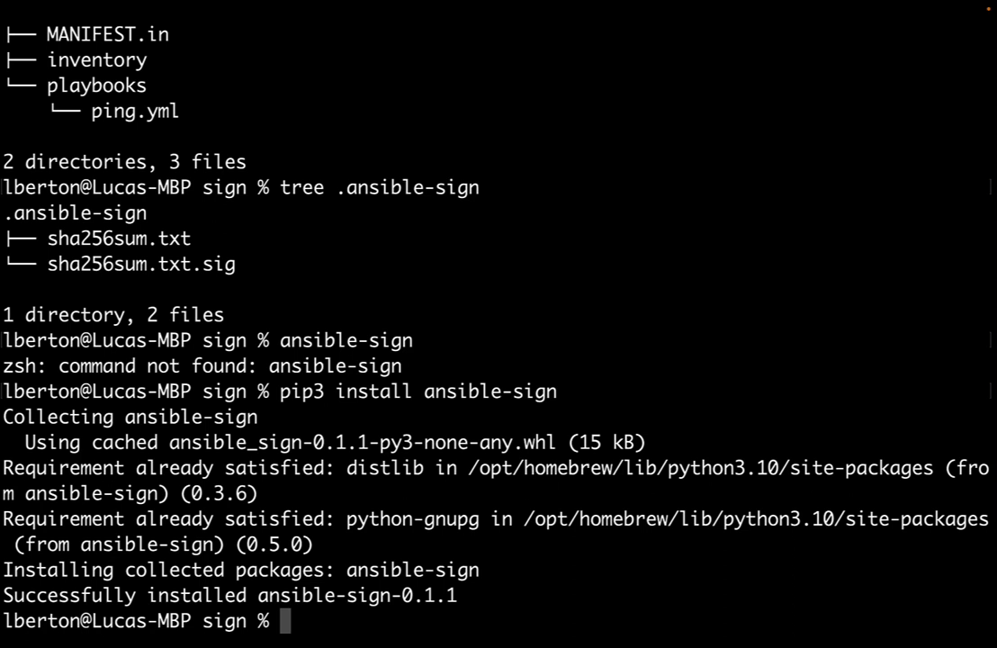
{"action": "type", "text": "ansible-sign"}
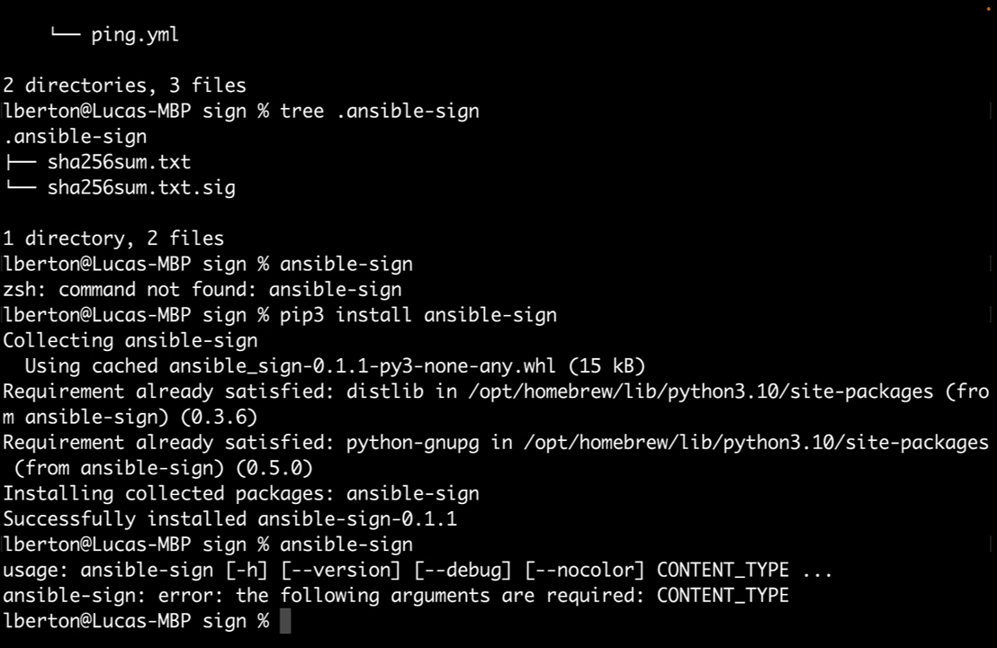
Check ansible-sign --version and the project subcommand help
{"action": "type", "text": "ansible-sign"}
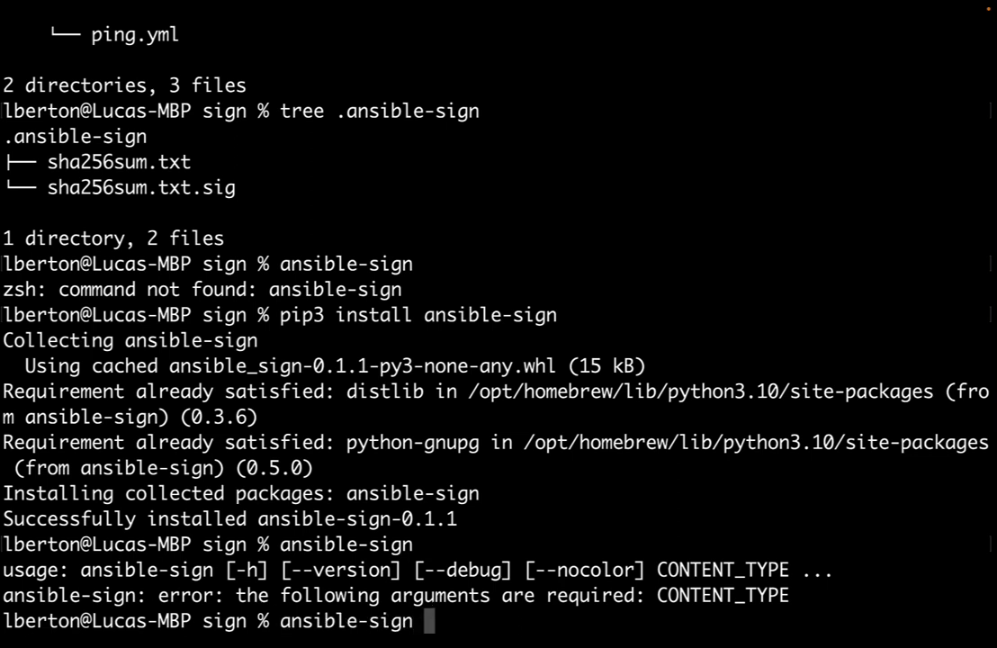
{"action": "type", "text": "--ver"}
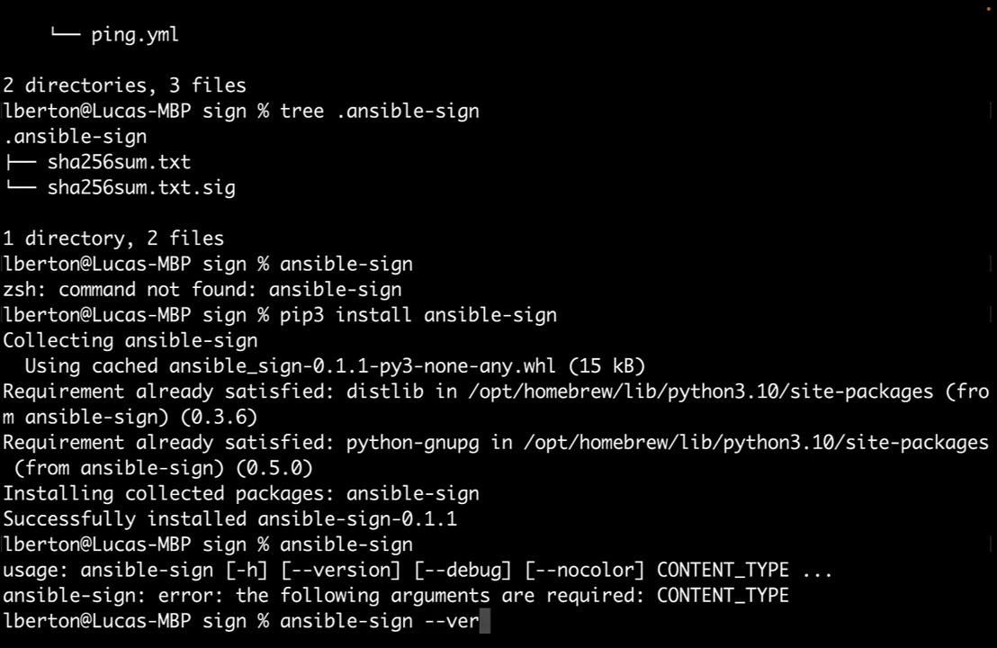
{"action": "type", "text": "sion"}
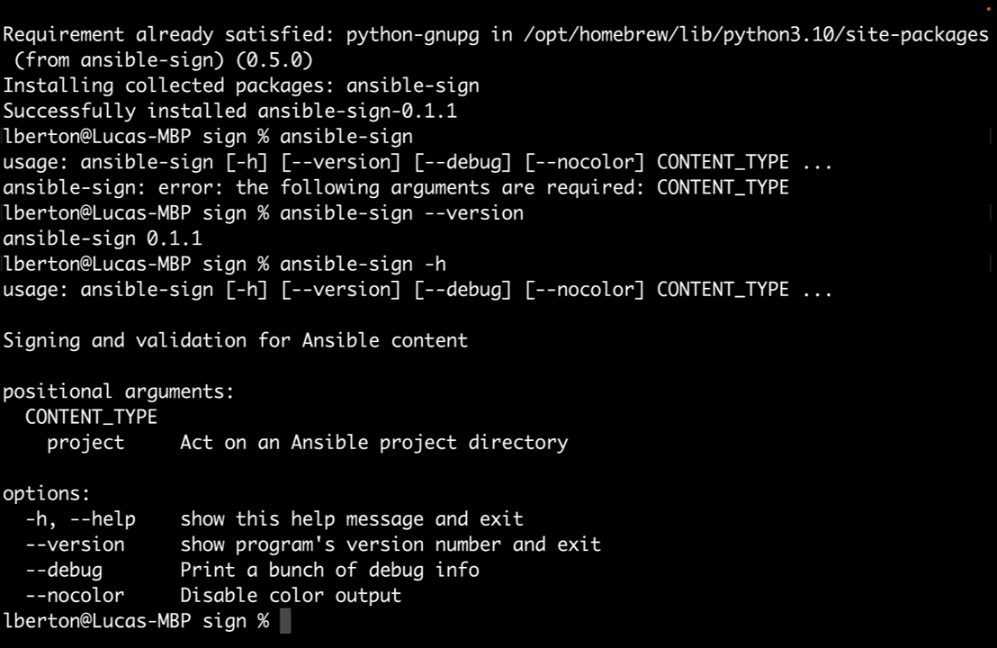
{"action": "type", "text": "ansible-sign p"}
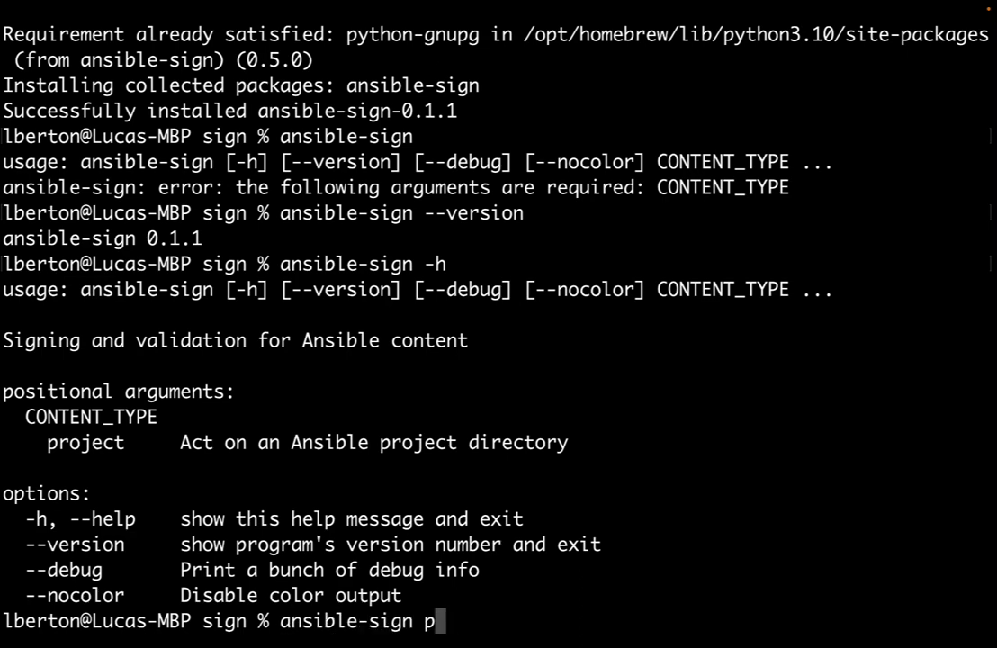
{"action": "type", "text": "roject -h"}
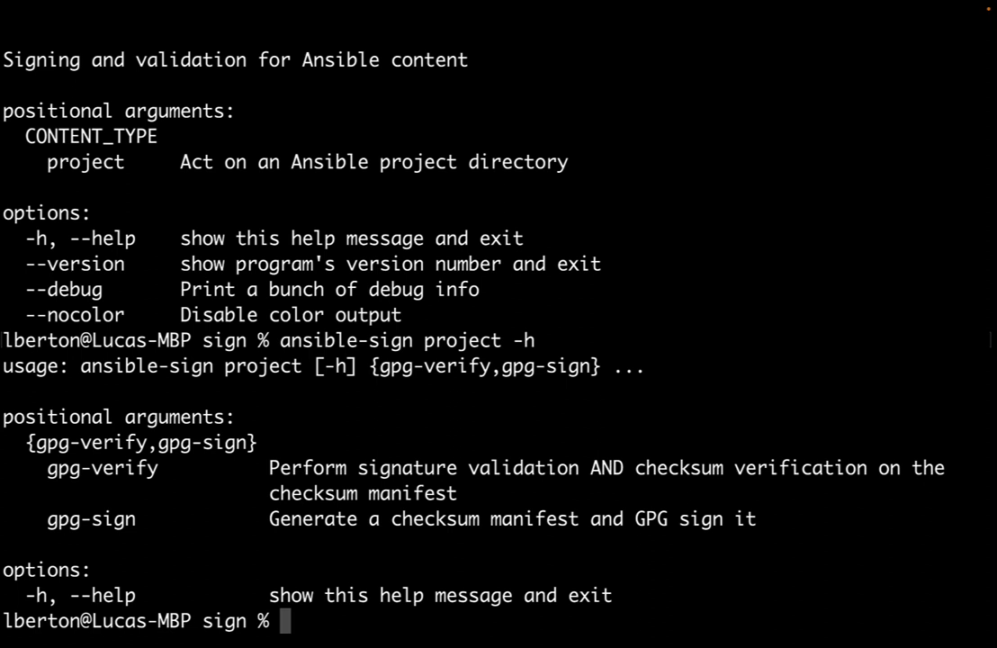
Run ansible-sign project gpg-verify . and read the OSError: unable to run gpg traceback
{"action": "type", "text": "ansible-sign project -"}
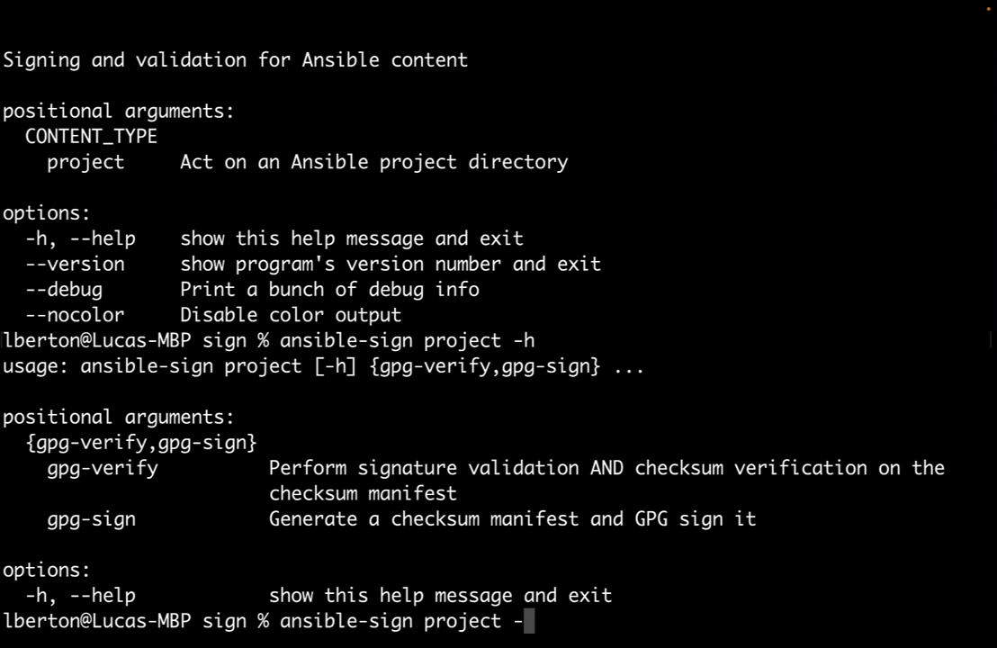
{"action": "type", "text": "gpg-"}
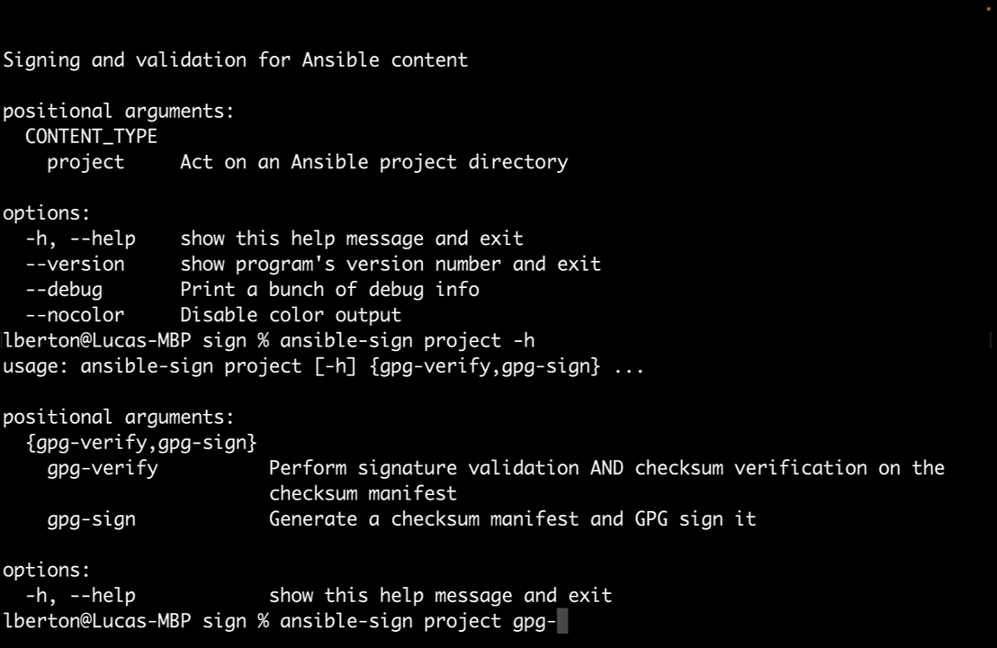
{"action": "type", "text": "verif"}
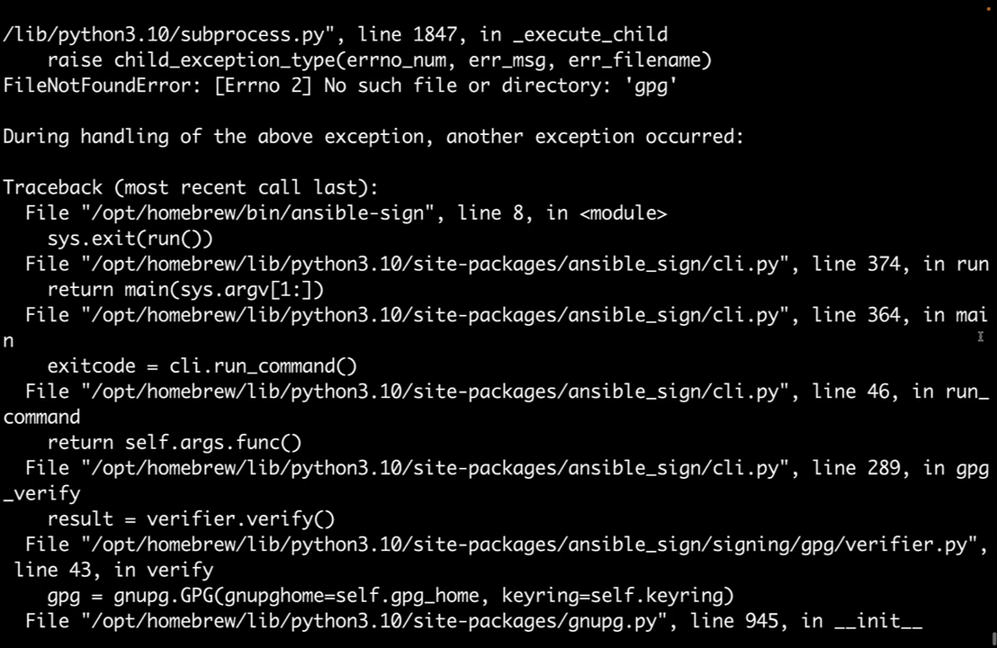
{"action": "scroll", "scroll_direction": "down", "scroll_amount": 3}
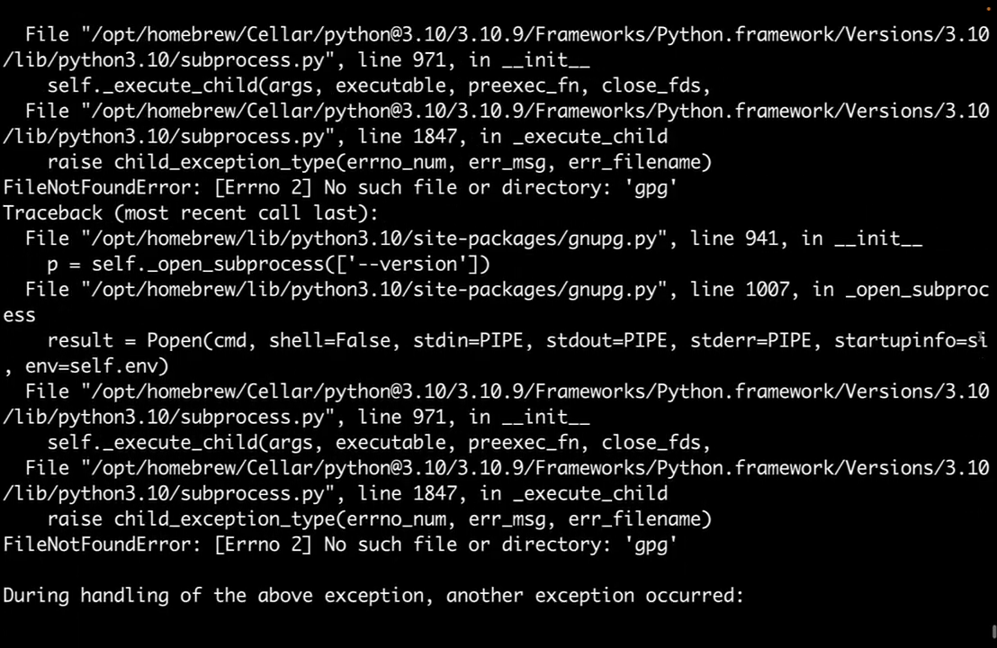
{"action": "scroll", "scroll_direction": "down", "scroll_amount": 3}
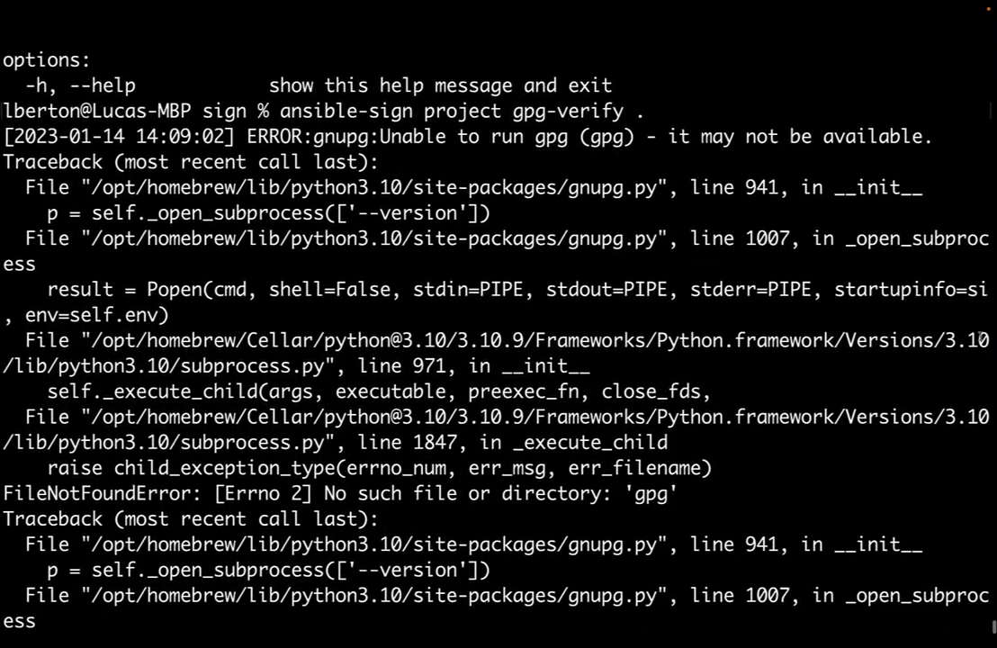
{"action": "scroll", "scroll_direction": "down", "scroll_amount": 3}
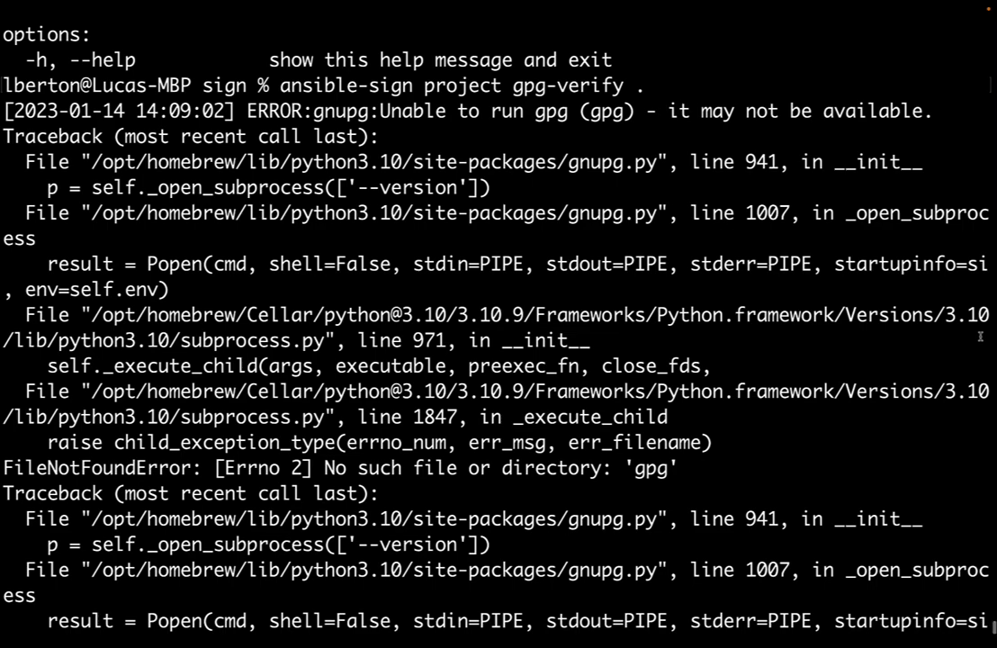
{"action": "scroll", "scroll_direction": "down", "scroll_amount": 3}
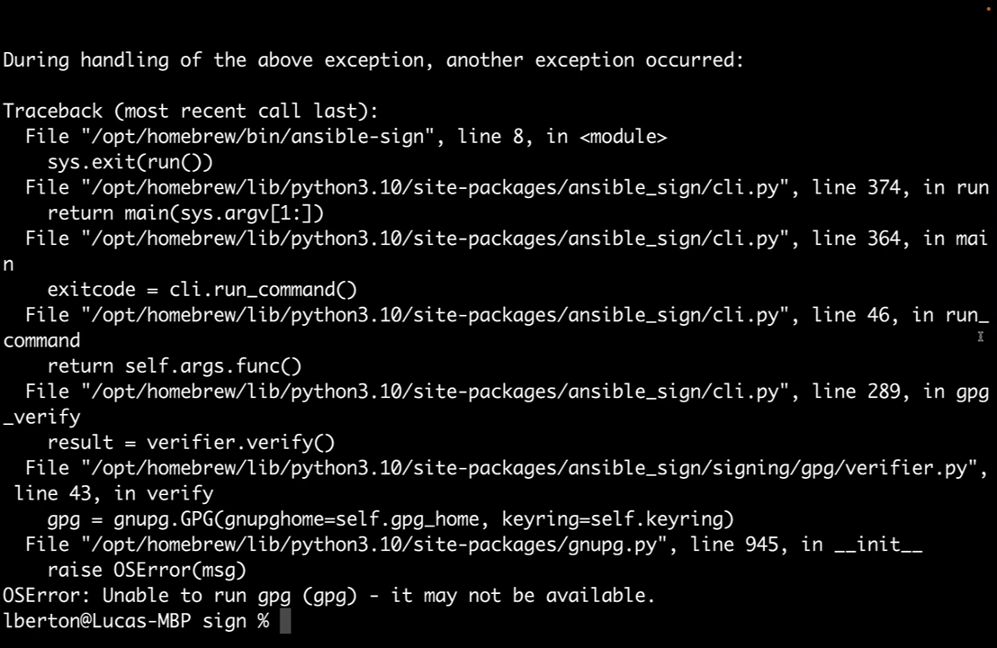
Find gpg missing, then install gnupg 2.4.0 with brew install gpg
{"action": "type", "text": "gpg"}
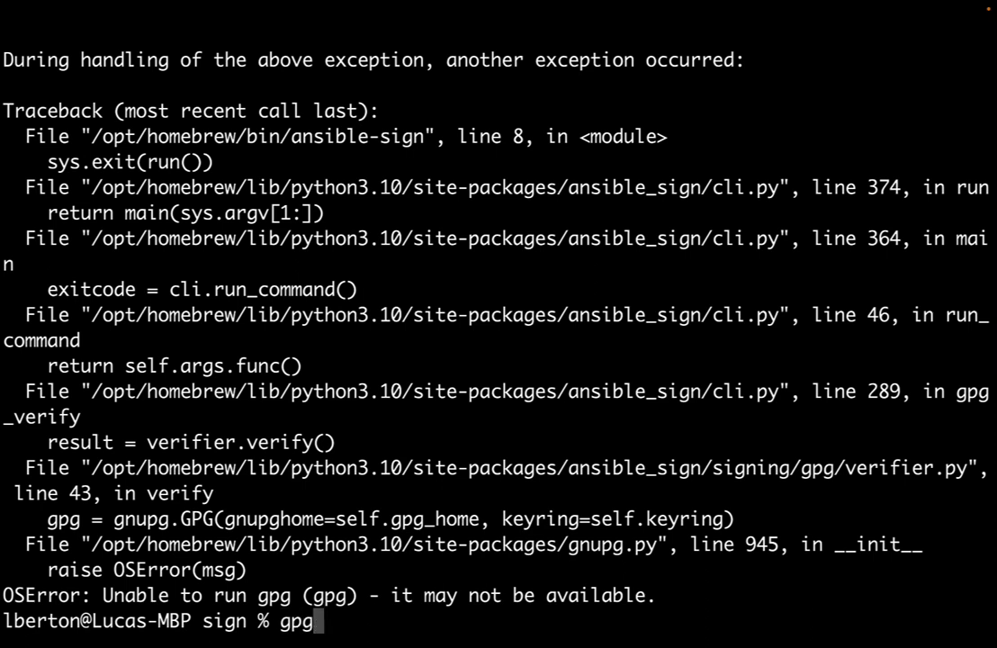
{"action": "key", "text": "Enter"}
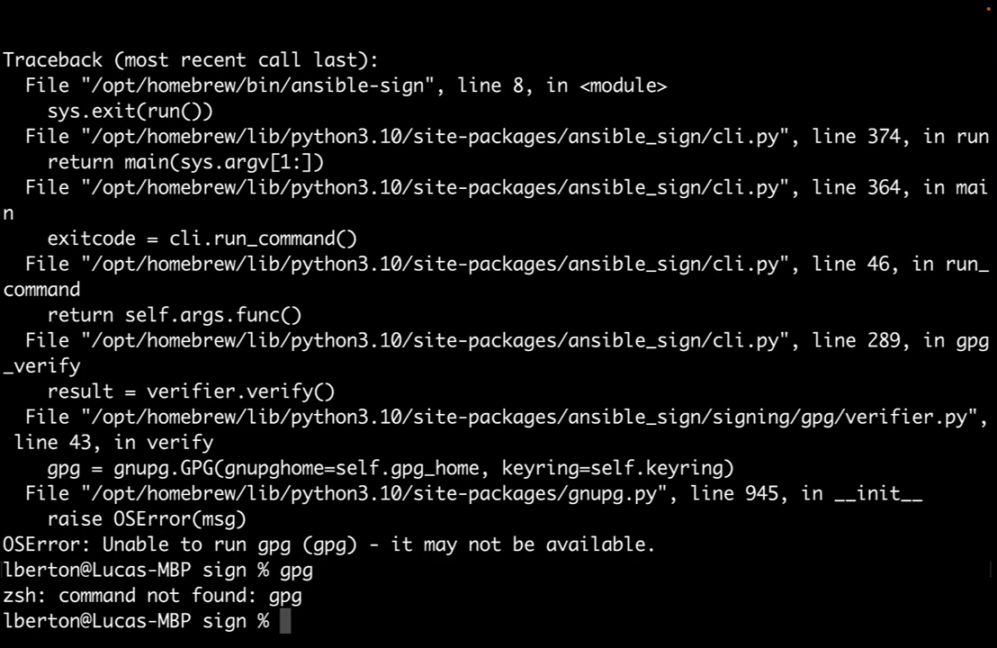
{"action": "type", "text": "brew insta"}
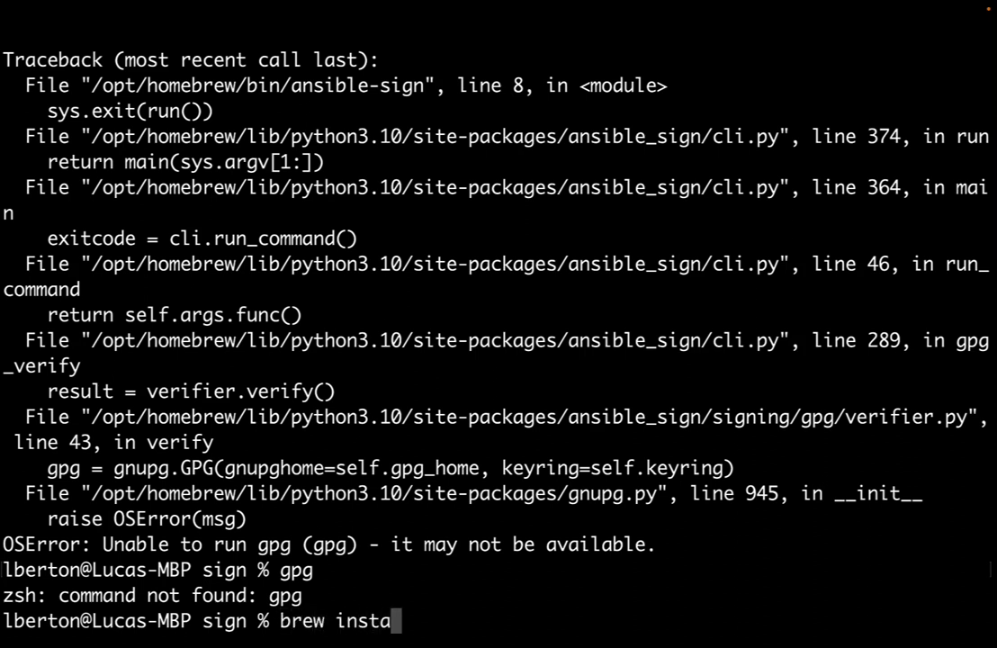
{"action": "type", "text": "ll"}
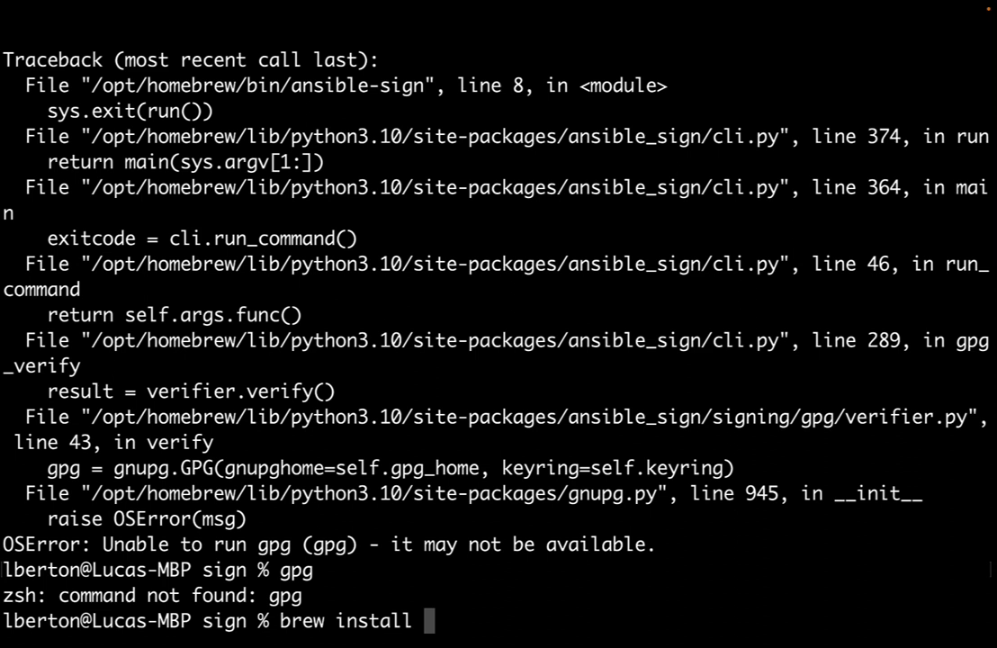
{"action": "type", "text": "gpg"}
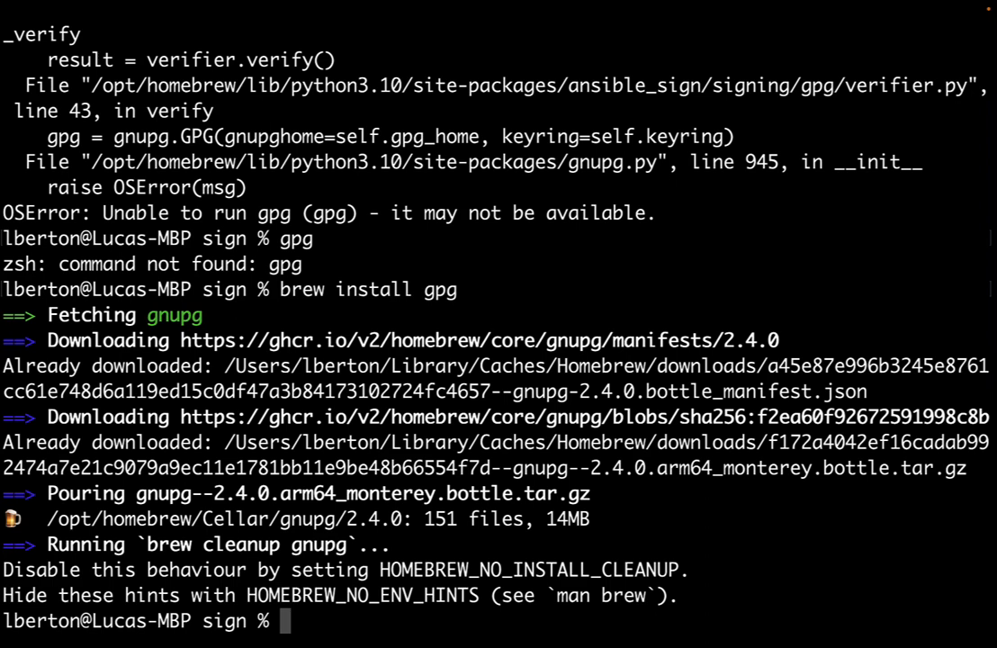
Run gpg to confirm it works, interrupting it with Ctrl+C
{"action": "type", "text": "g"}
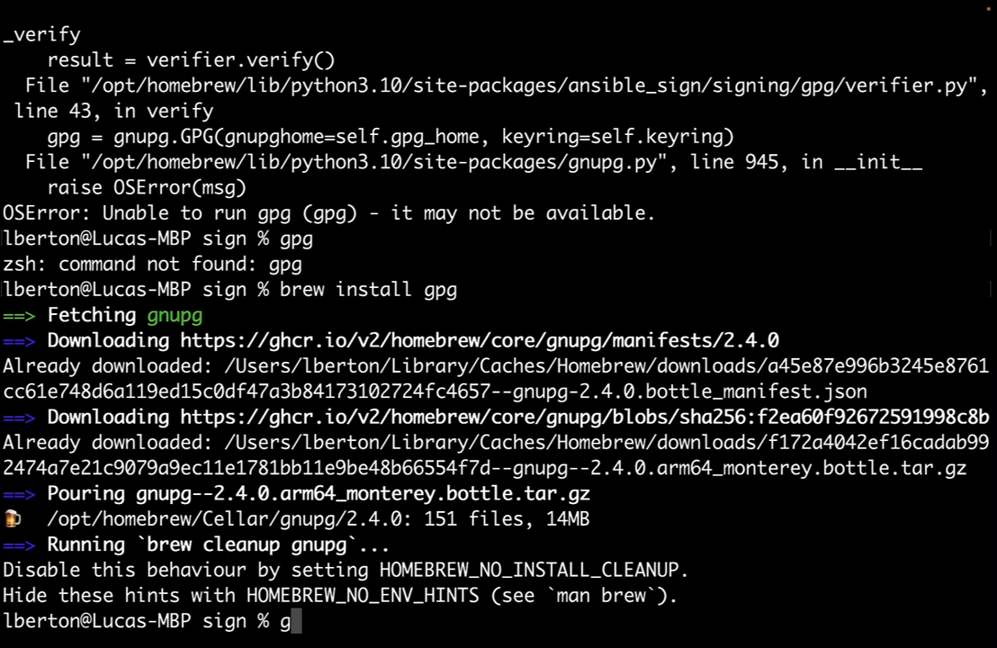
{"action": "type", "text": "pg"}
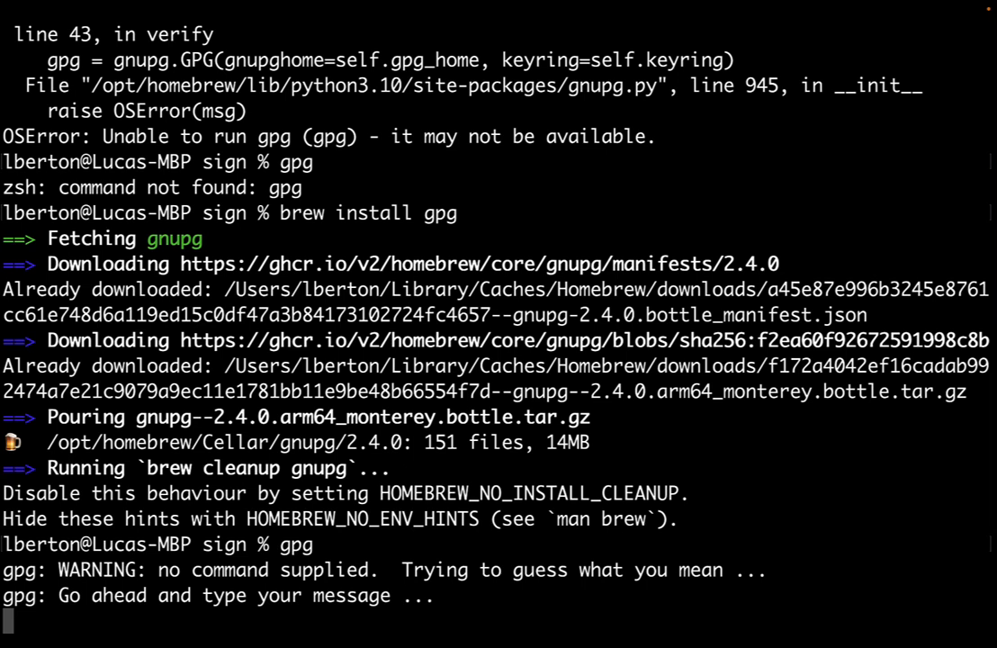
{"action": "key", "text": "ctrl+c"}
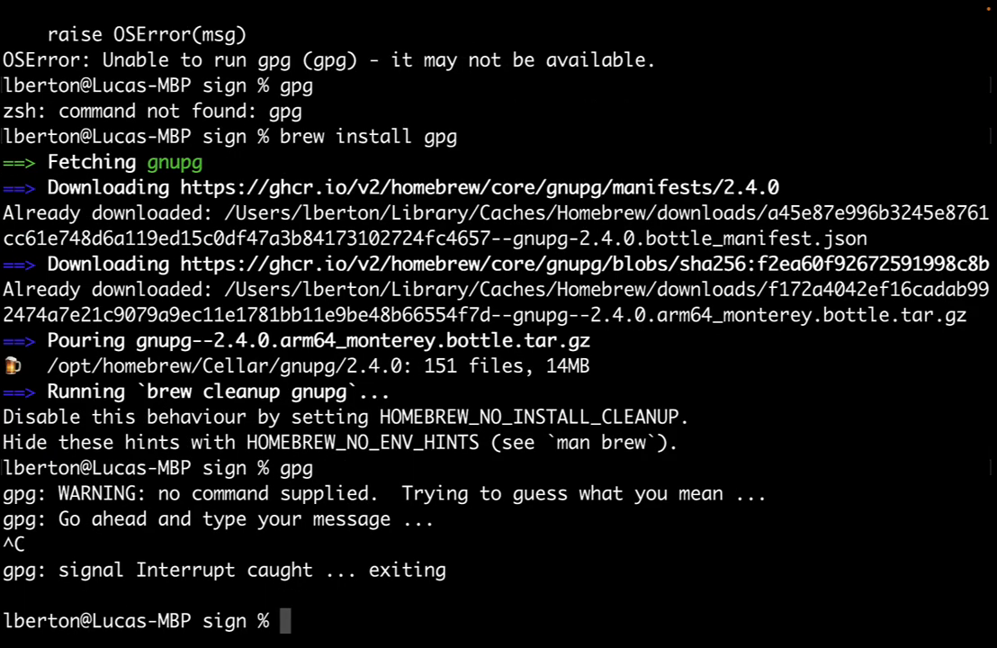
Rerun gpg-verify, remove the stray .DS_Store so signature and checksum verification both pass
{"action": "type", "text": "gpg-verify ."}
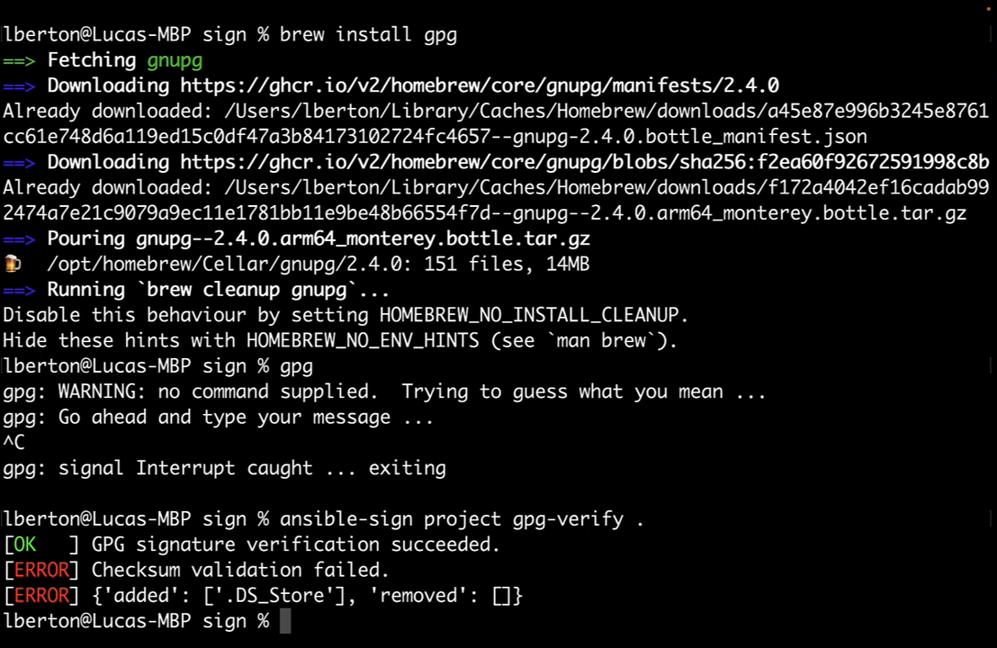
{"action": "type", "text": "rm ."}
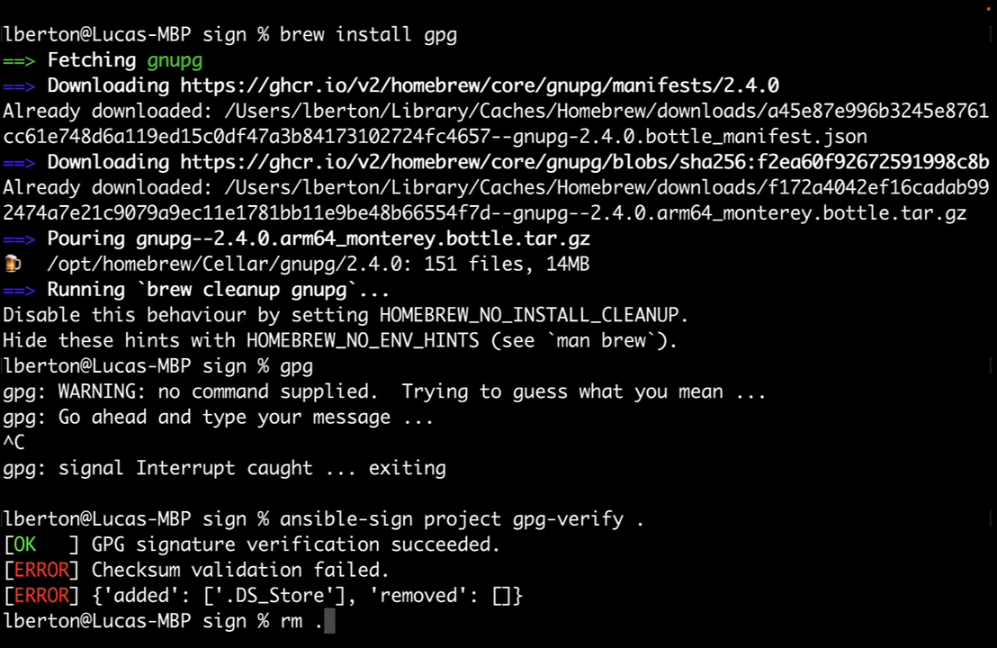
{"action": "type", "text": "DS_Store"}
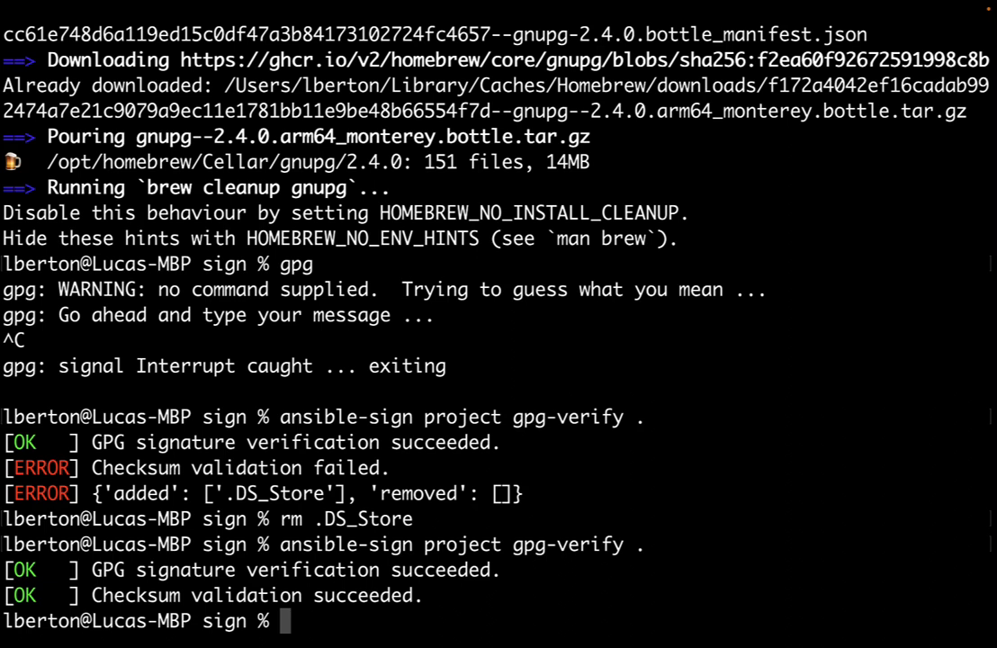
List the GPG keyring with 'gpg --list-key', then begin and abandon a 'gpg --import luca.gpg' command
{"action": "type", "text": "gpg --lis"}
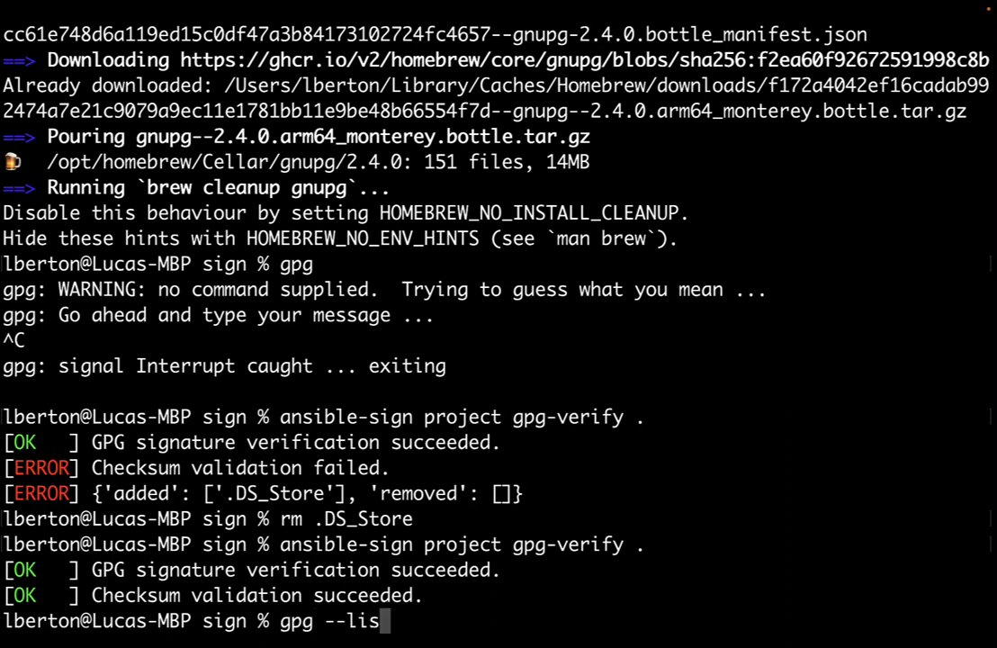
{"action": "key", "text": "Return"}
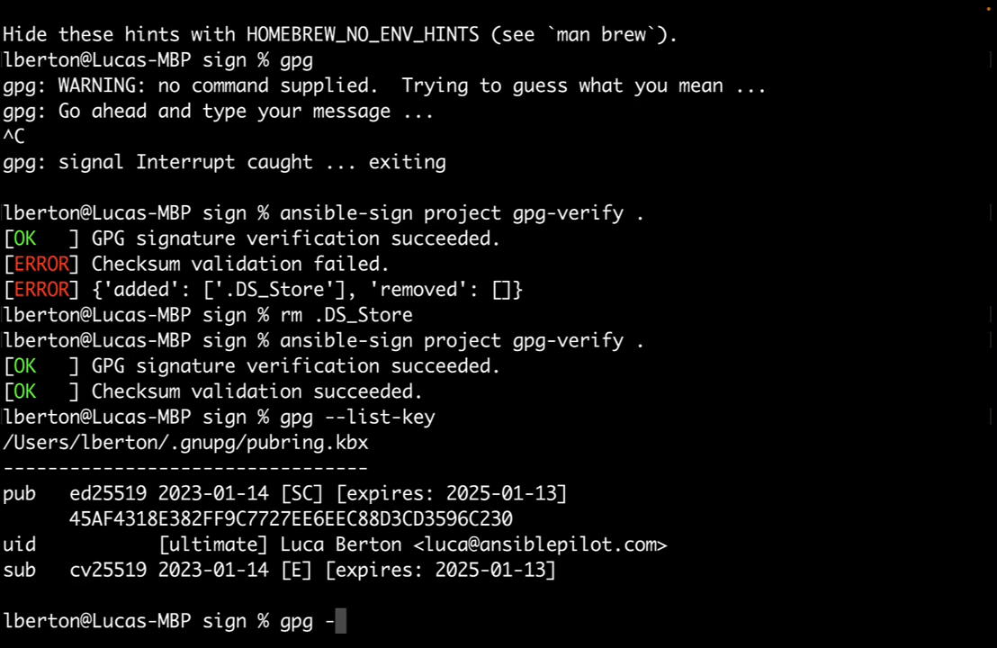
{"action": "type", "text": "-import"}
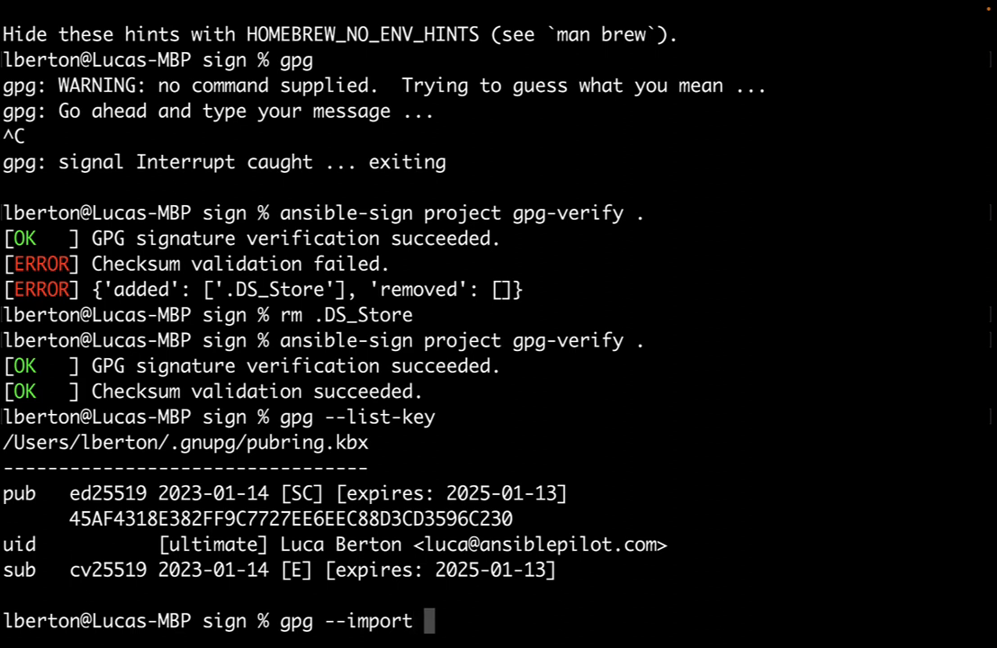
{"action": "type", "text": "luca.gp"}
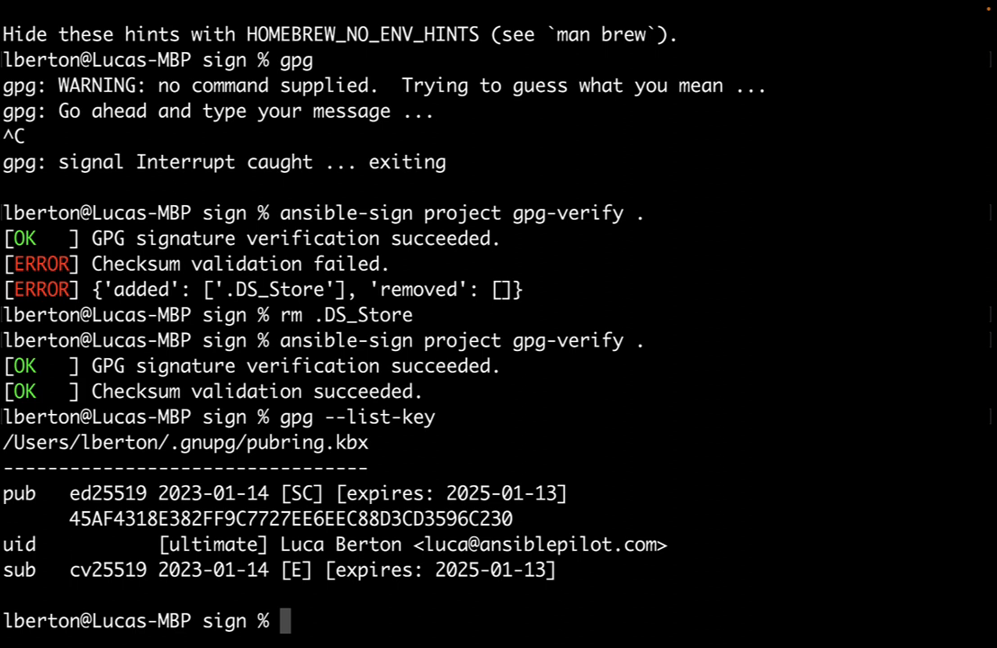
Edit .ansible-sign/sha256sum.txt.sig in nano to alter the PGP signature
{"action": "type", "text": "nano .an"}
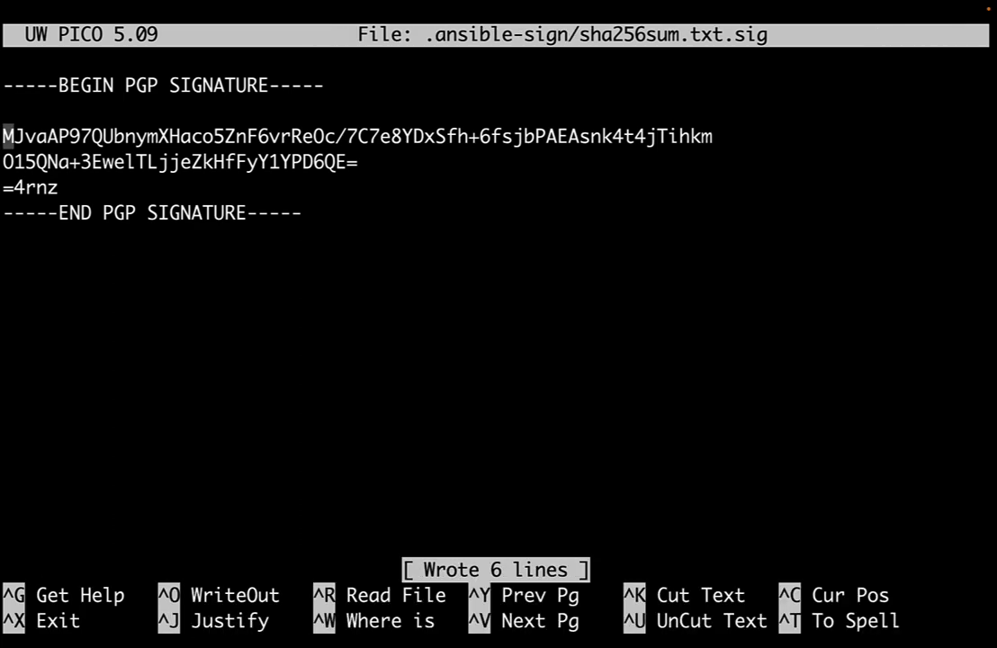
Leave nano, rerun 'ansible-sign project gpg-verify .' to see verification fail, then add --debug
{"action": "key", "text": "ctrl+x"}
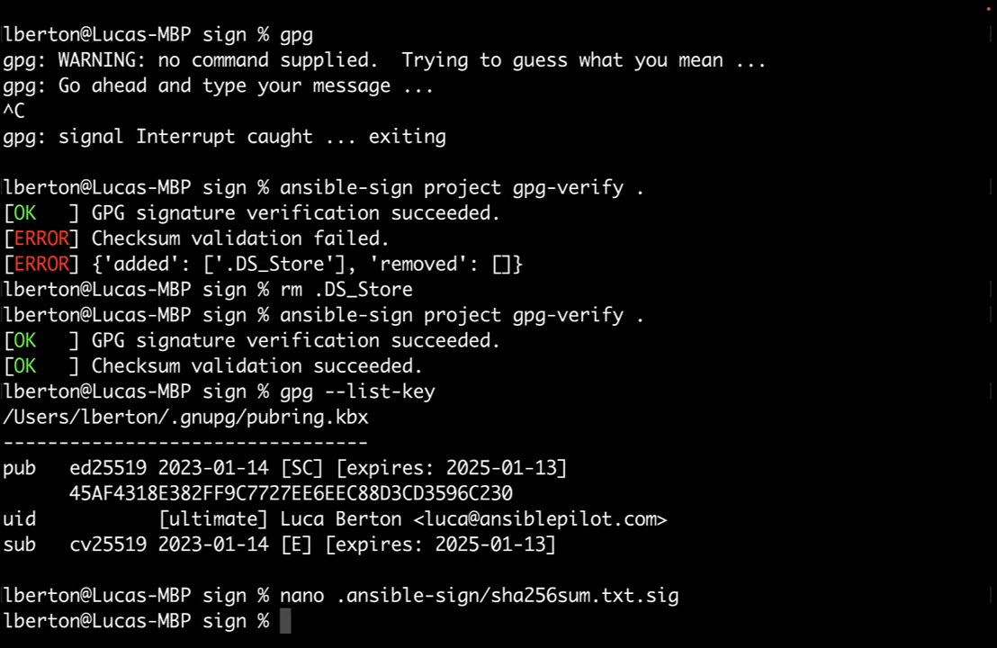
{"action": "type", "text": "gpg --list-key"}
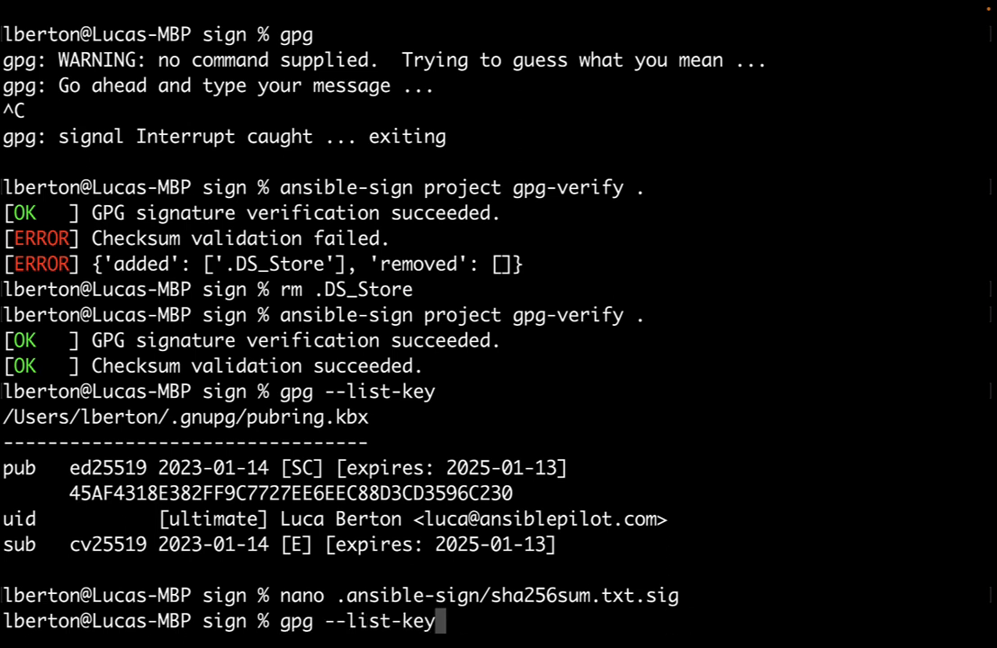
{"action": "type", "text": "ansible-sign project gpg-verify ."}
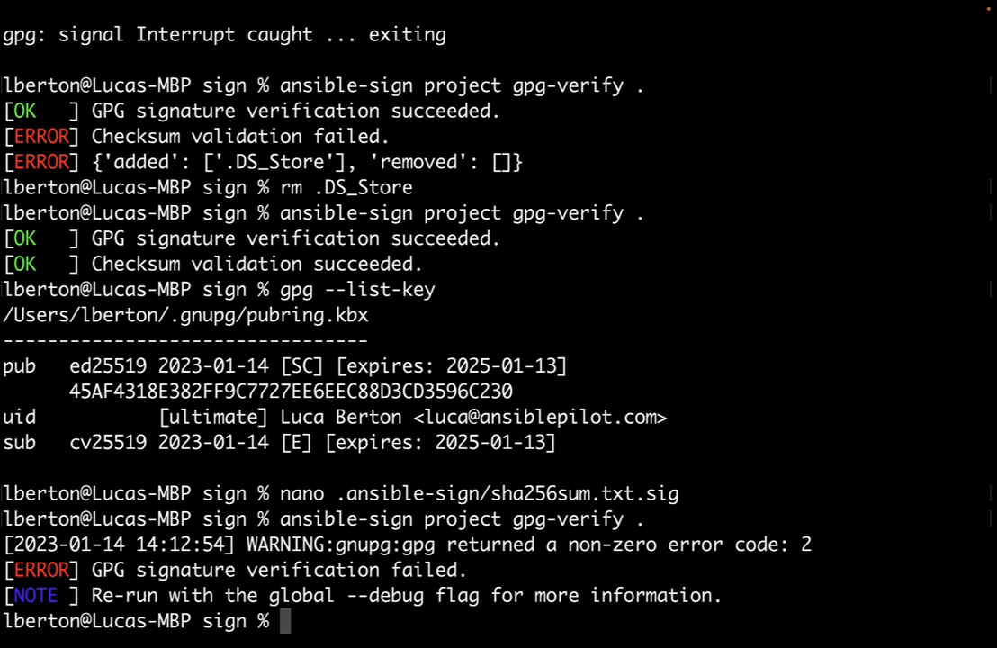
{"action": "type", "text": "ansible-sign project gpg-verify ."}
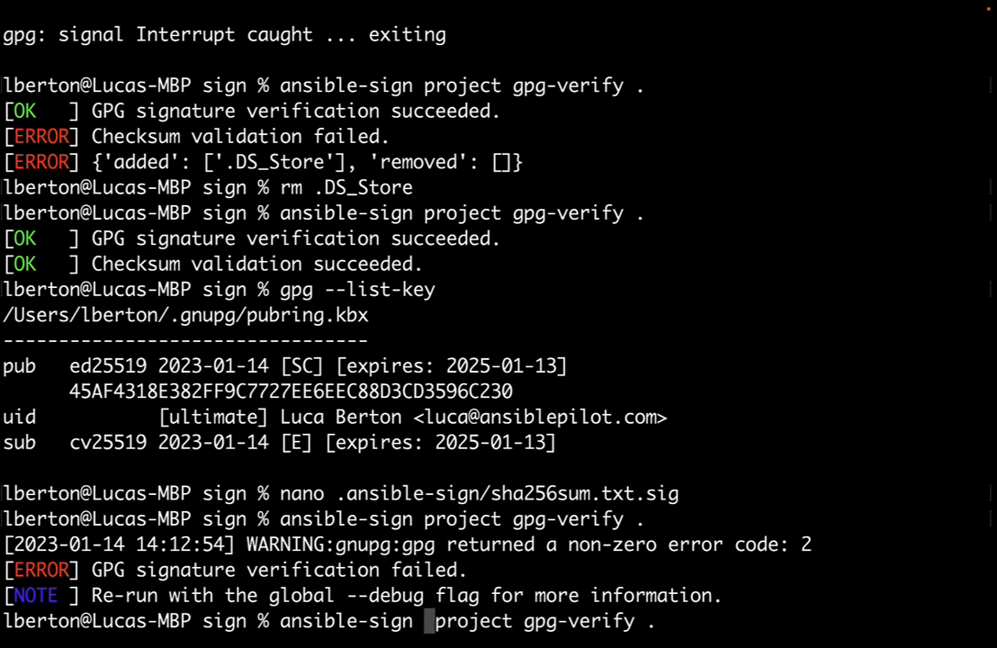
{"action": "type", "text": "--debug"}
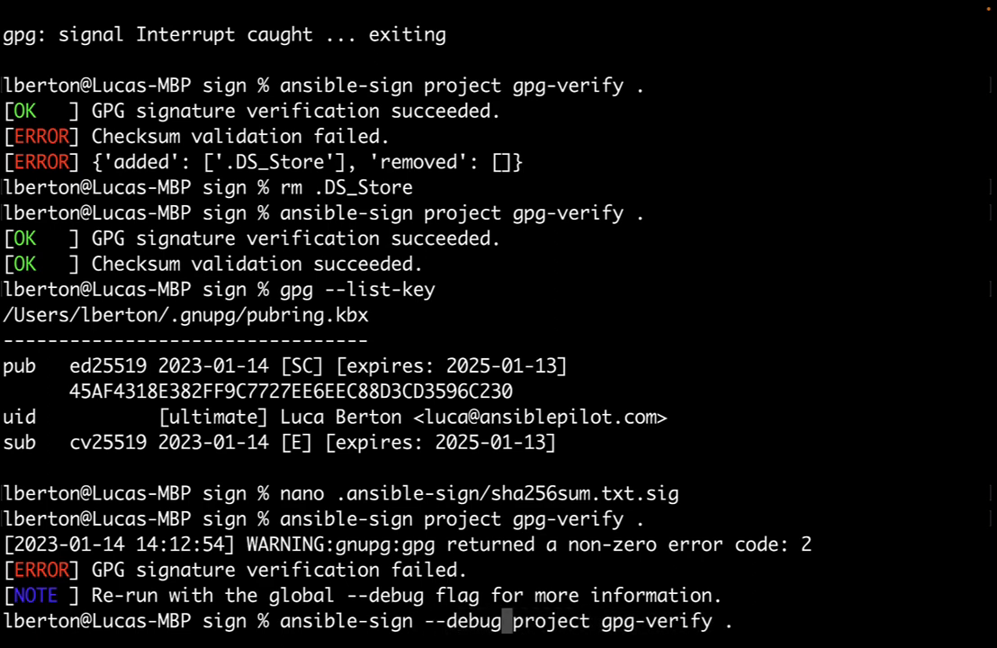